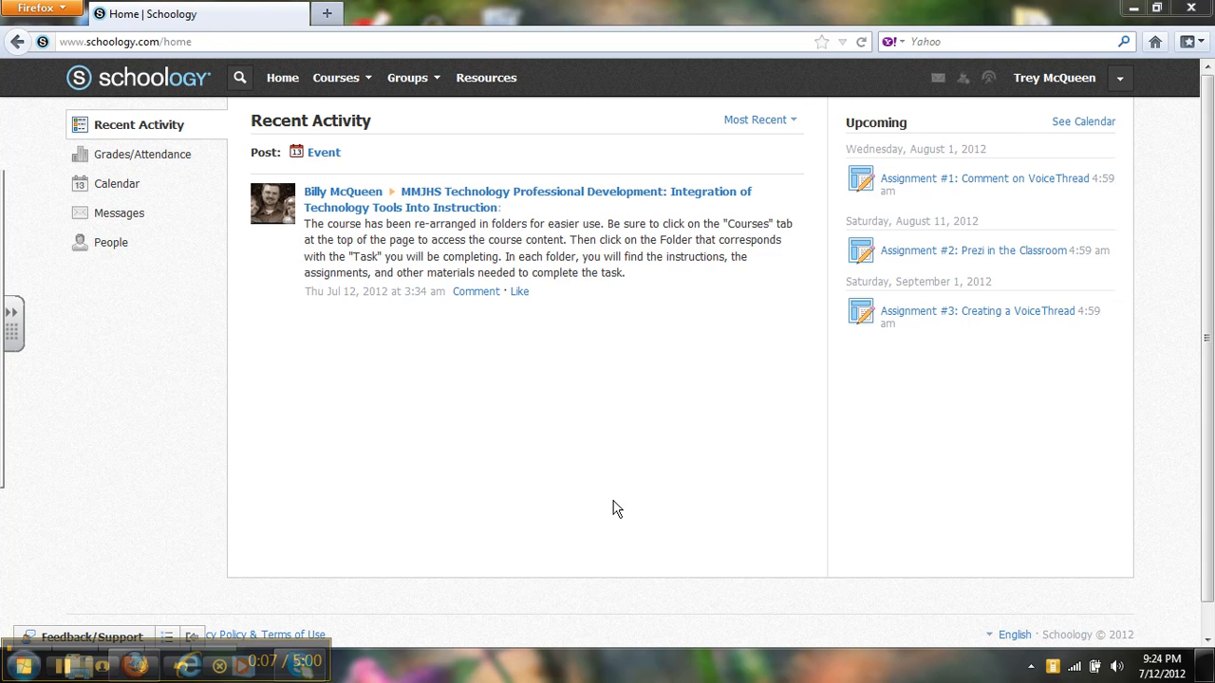
{"action": "mouse_move", "coordinate": [554, 292]}
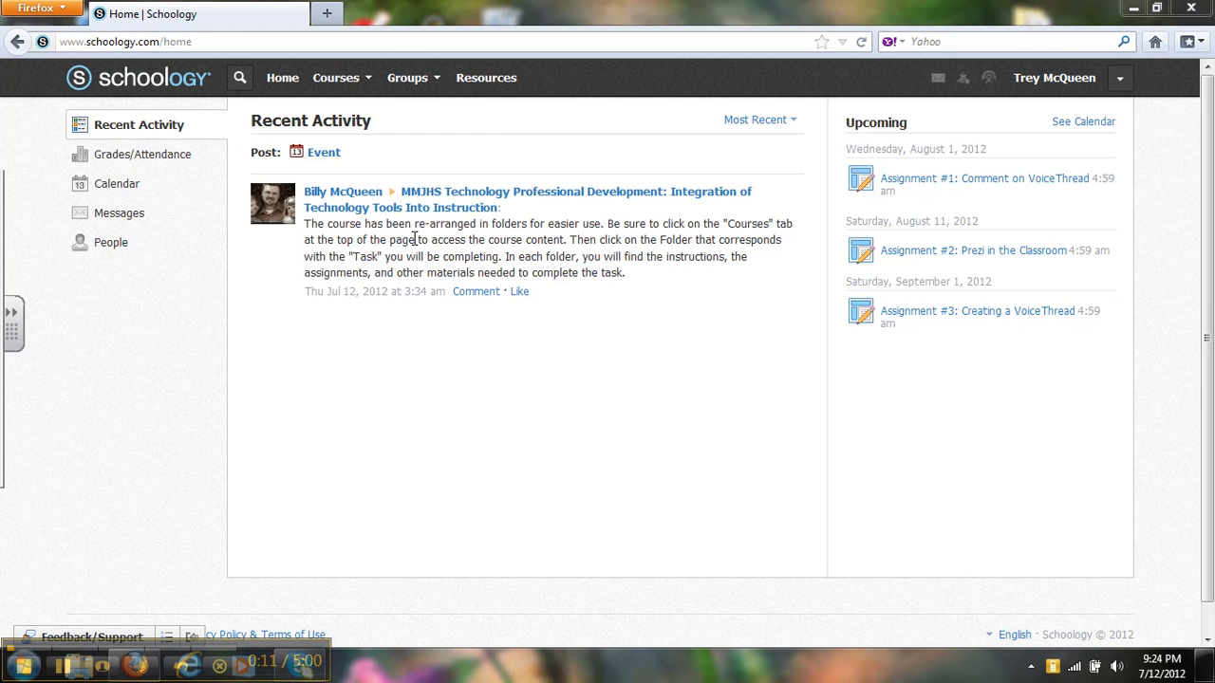
{"action": "mouse_move", "coordinate": [474, 239]}
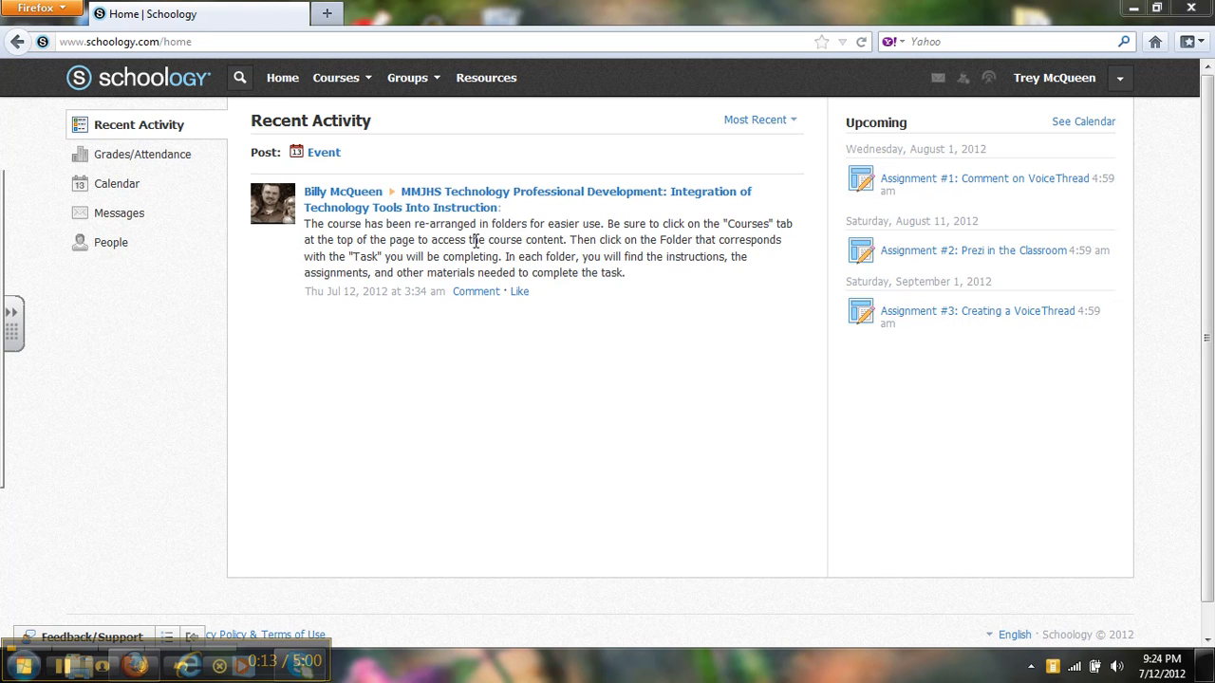
{"action": "mouse_move", "coordinate": [432, 224]}
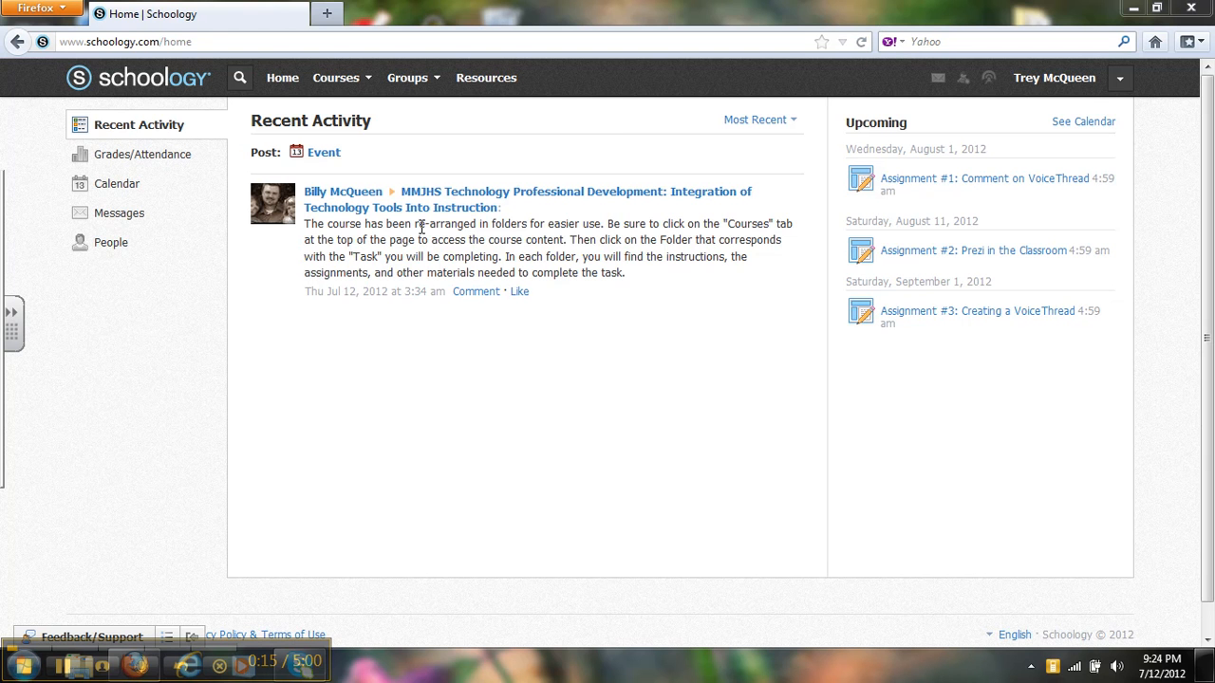
{"action": "mouse_move", "coordinate": [716, 257]}
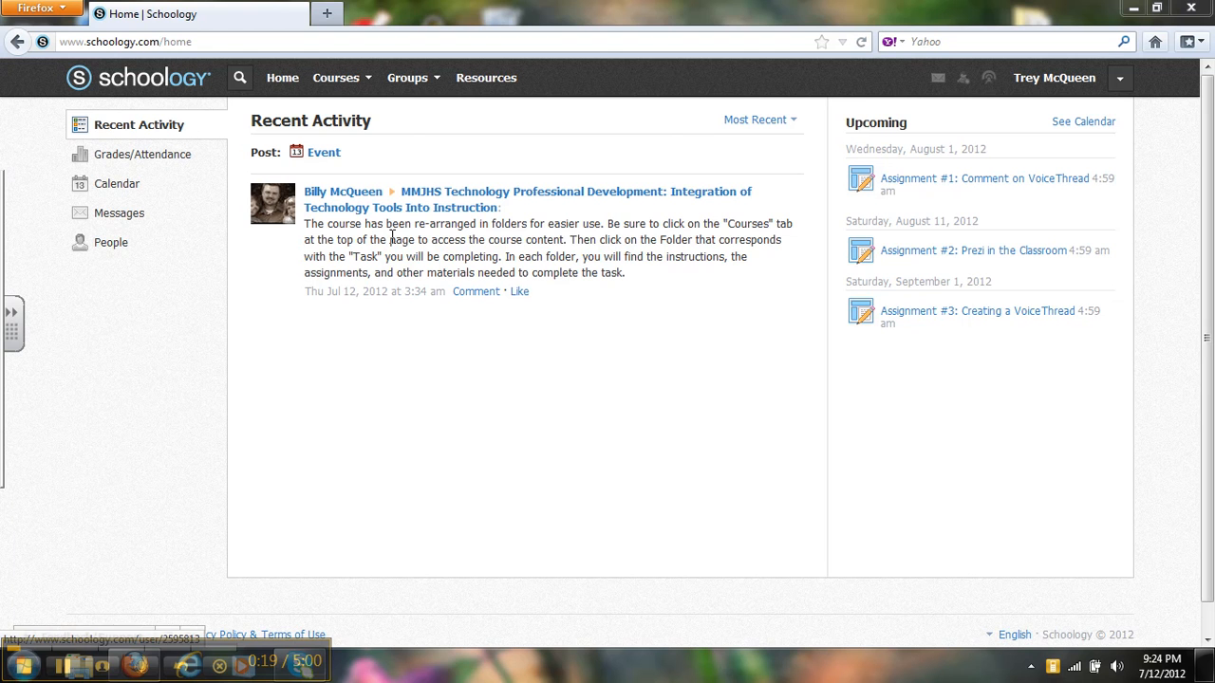
Open the MMJHS Technology Professional Development course from the Courses menu.
{"action": "left_click", "coordinate": [335, 77]}
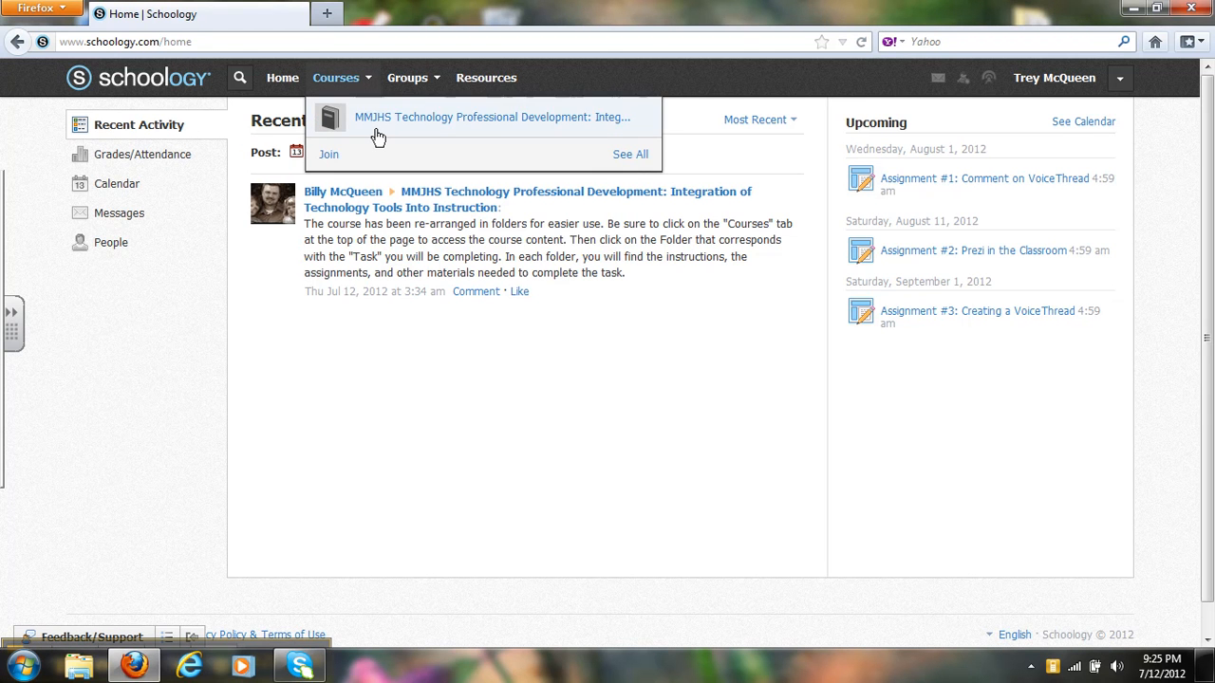
{"action": "left_click", "coordinate": [482, 118]}
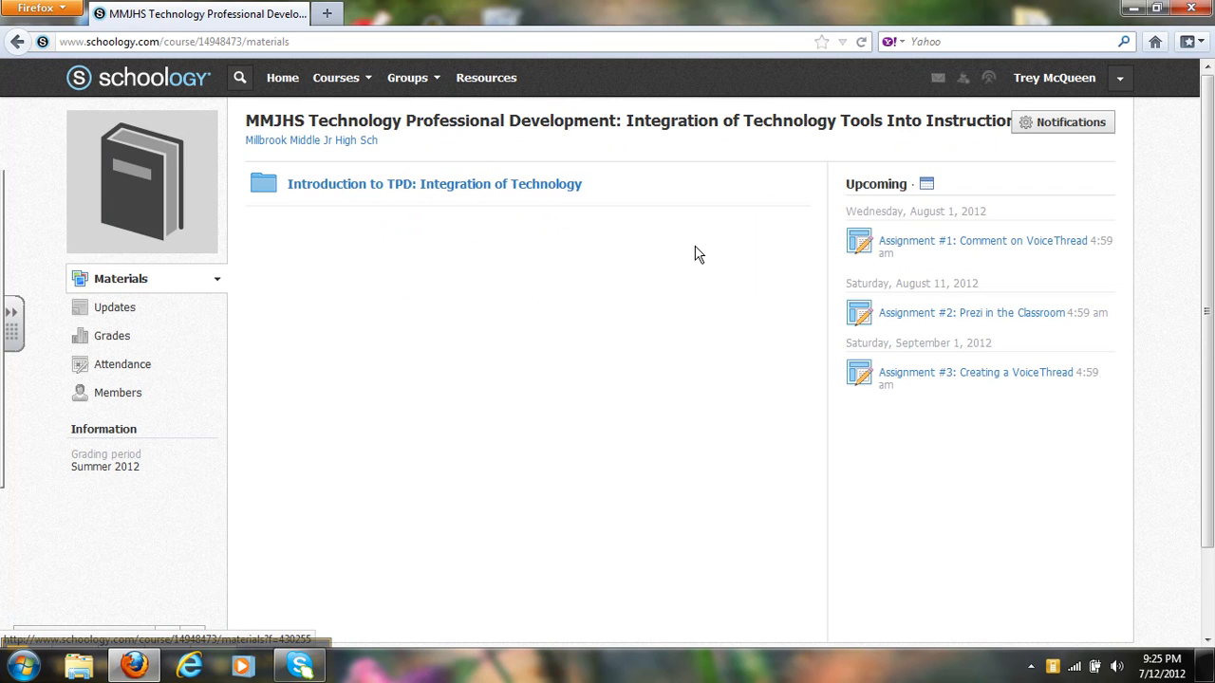
{"action": "mouse_move", "coordinate": [923, 374]}
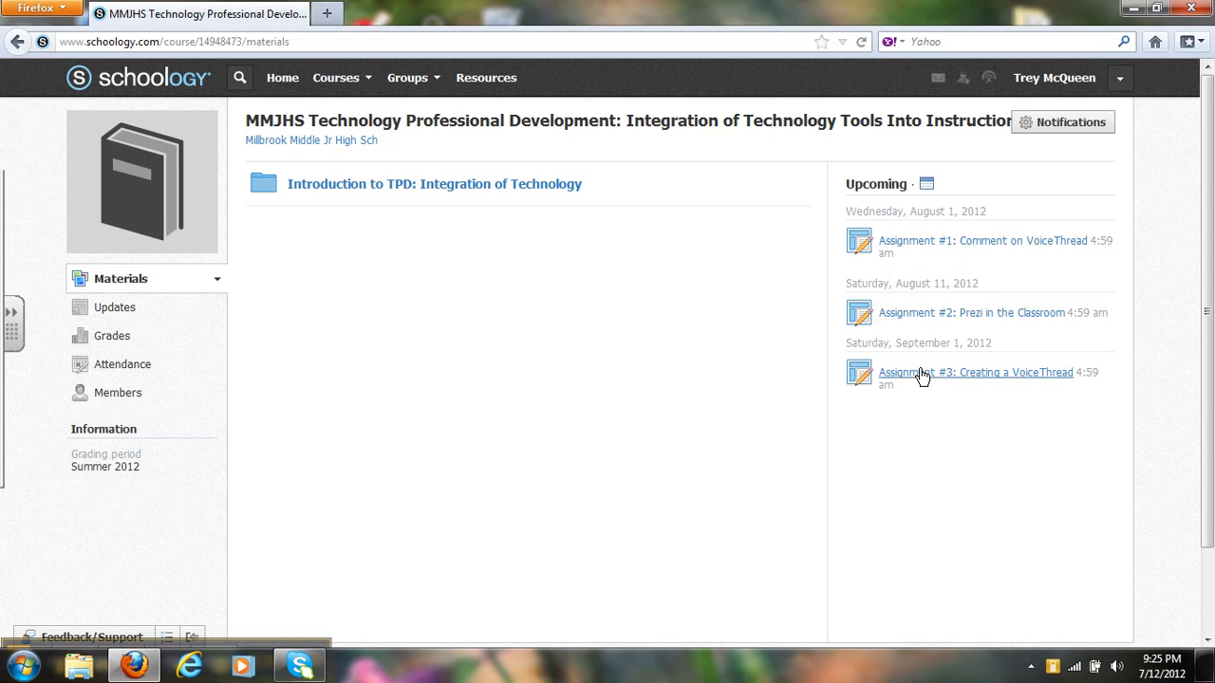
{"action": "mouse_move", "coordinate": [940, 176]}
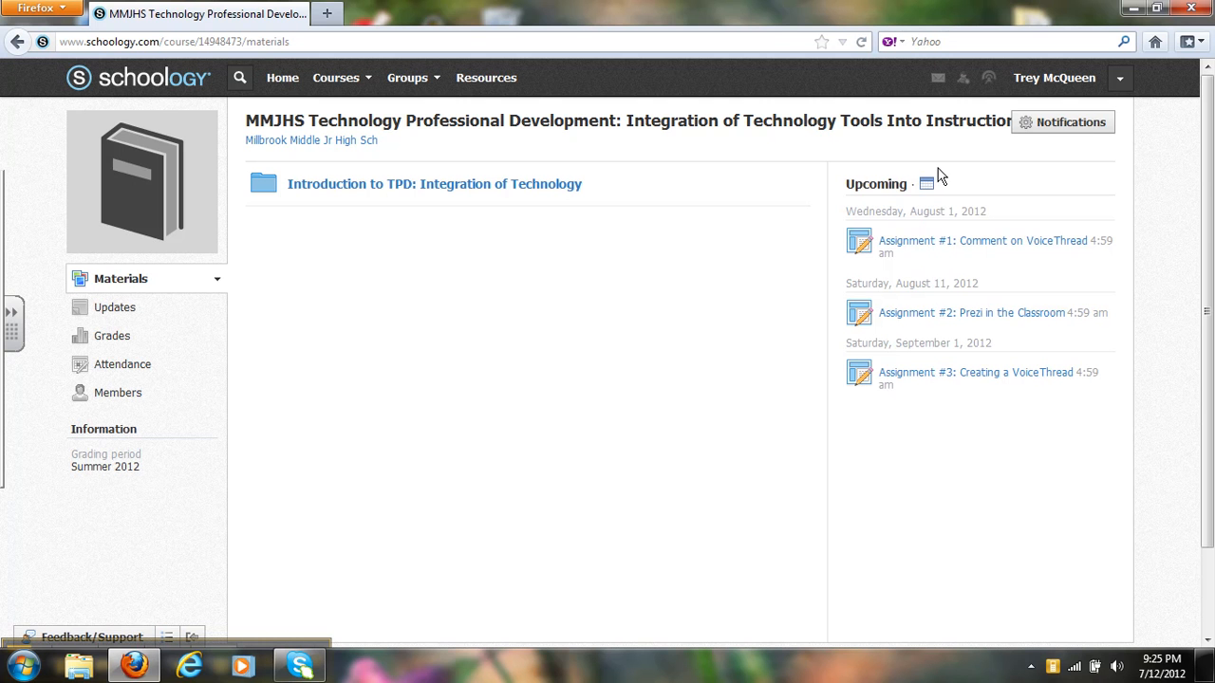
{"action": "mouse_move", "coordinate": [243, 288]}
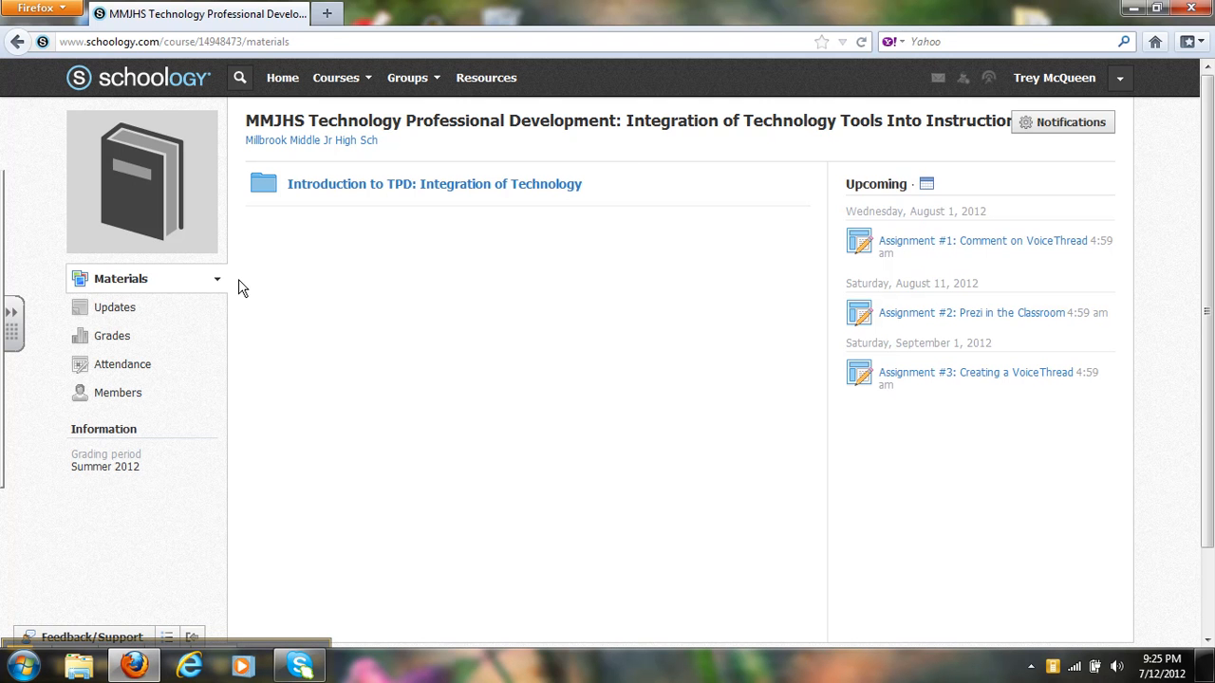
Open the Introduction to TPD folder and its Professional Development Content page, page 1 of 6.
{"action": "left_click", "coordinate": [436, 182]}
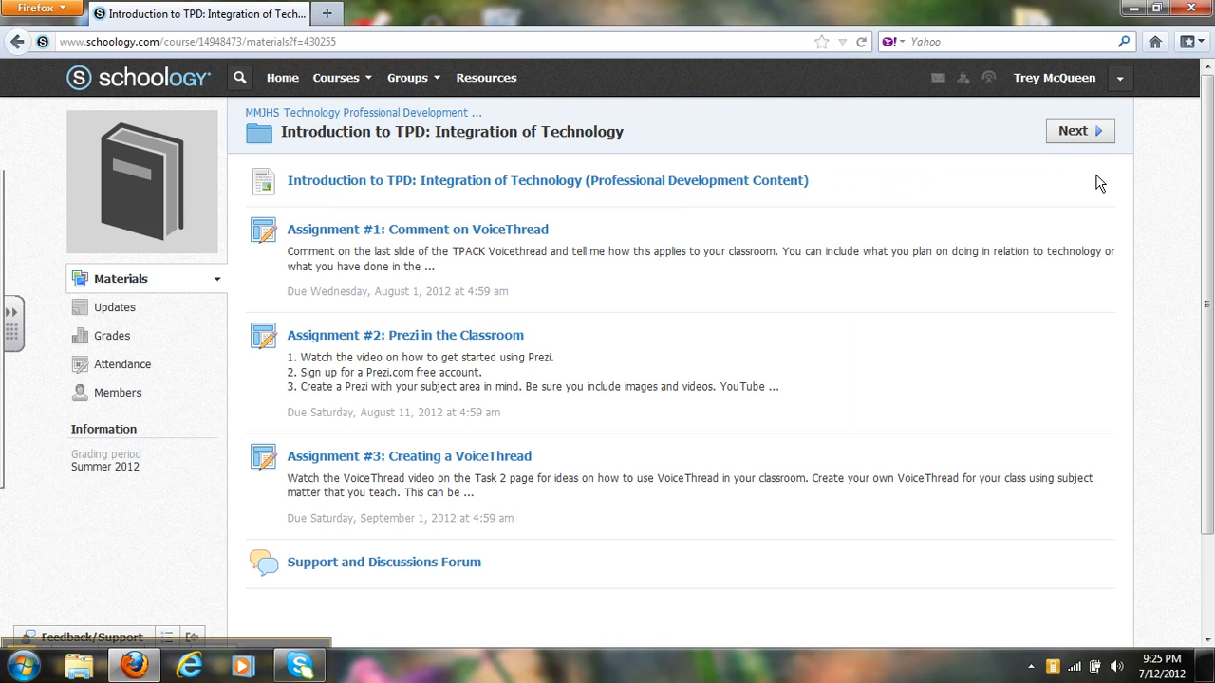
{"action": "scroll", "scroll_direction": "down", "scroll_amount": 3}
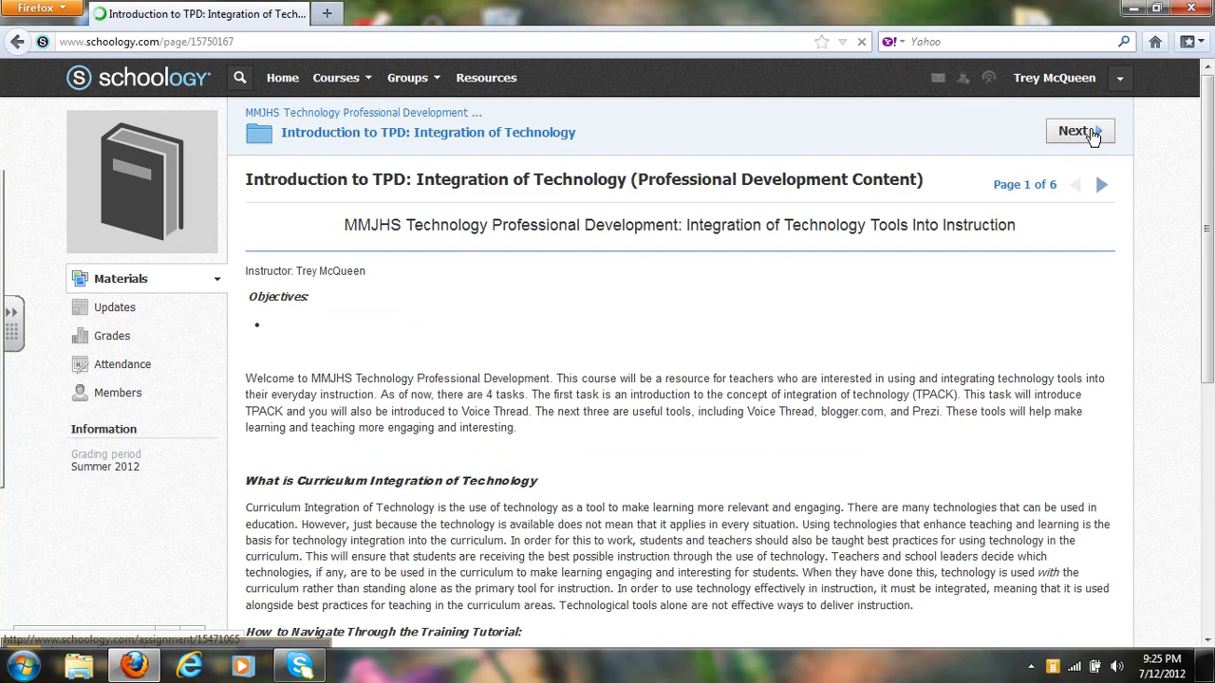
{"action": "left_click", "coordinate": [1078, 131]}
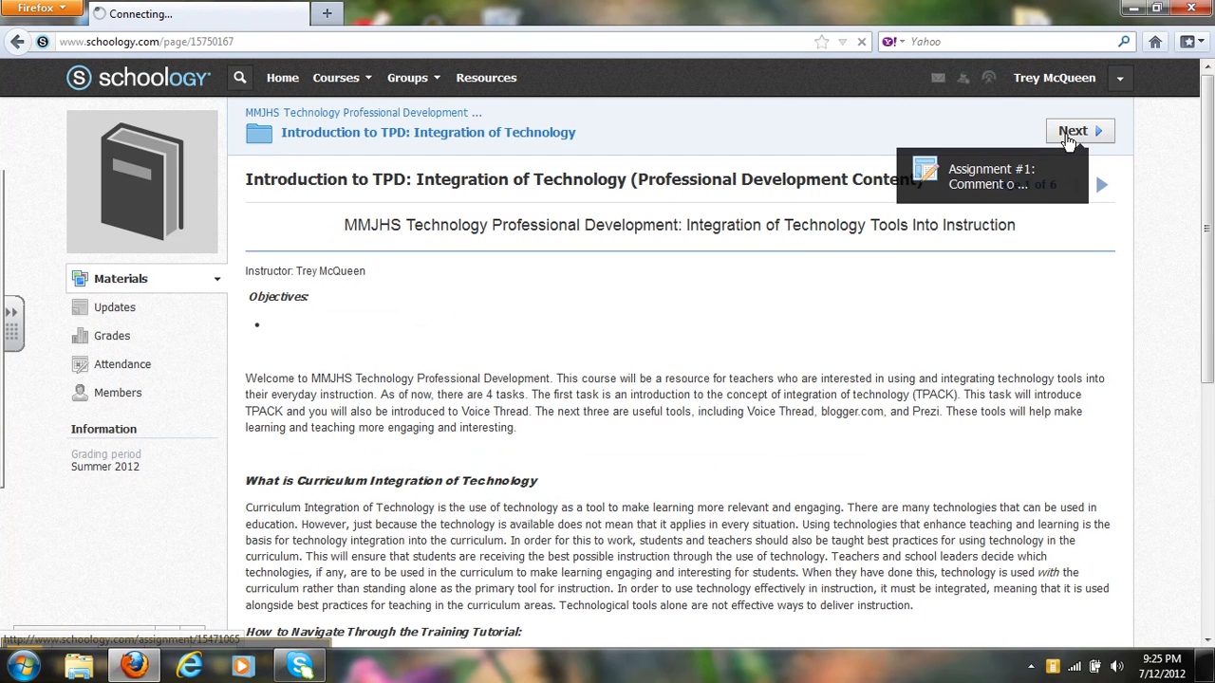
{"action": "left_click", "coordinate": [1074, 129]}
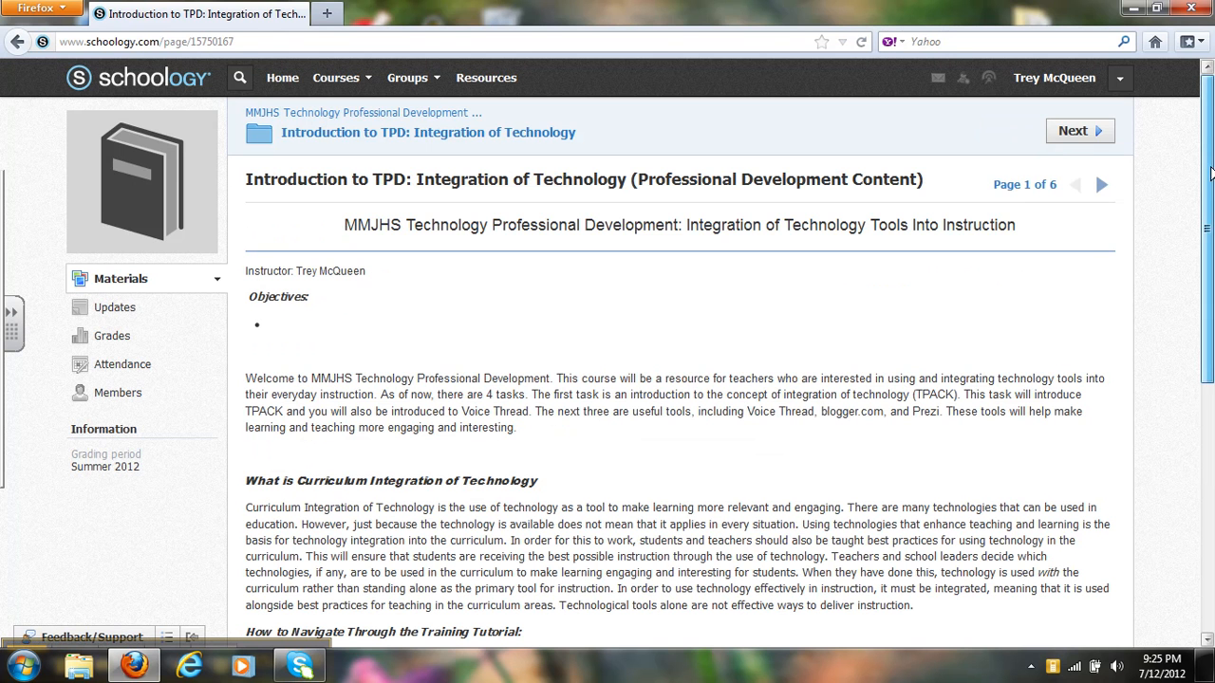
Scroll down the content page to the table of contents listing Tasks 1–4 and the SMART Response Tutorial.
{"action": "scroll", "scroll_direction": "down", "scroll_amount": 3}
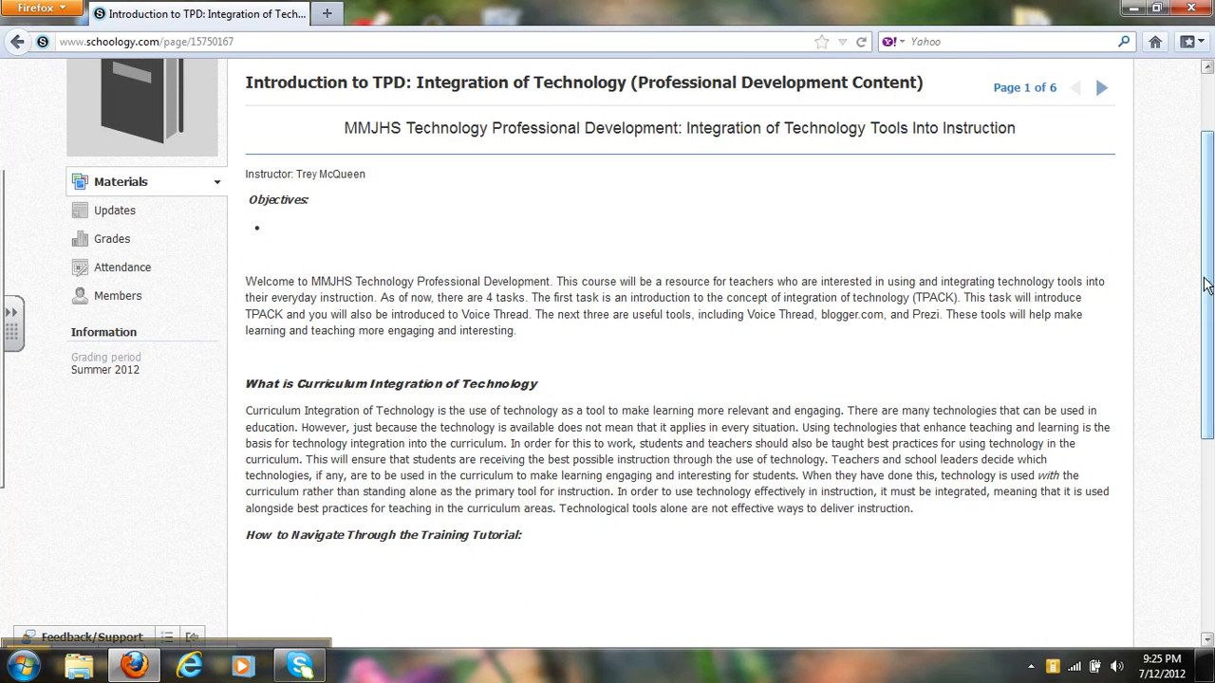
{"action": "scroll", "scroll_direction": "down", "scroll_amount": 3}
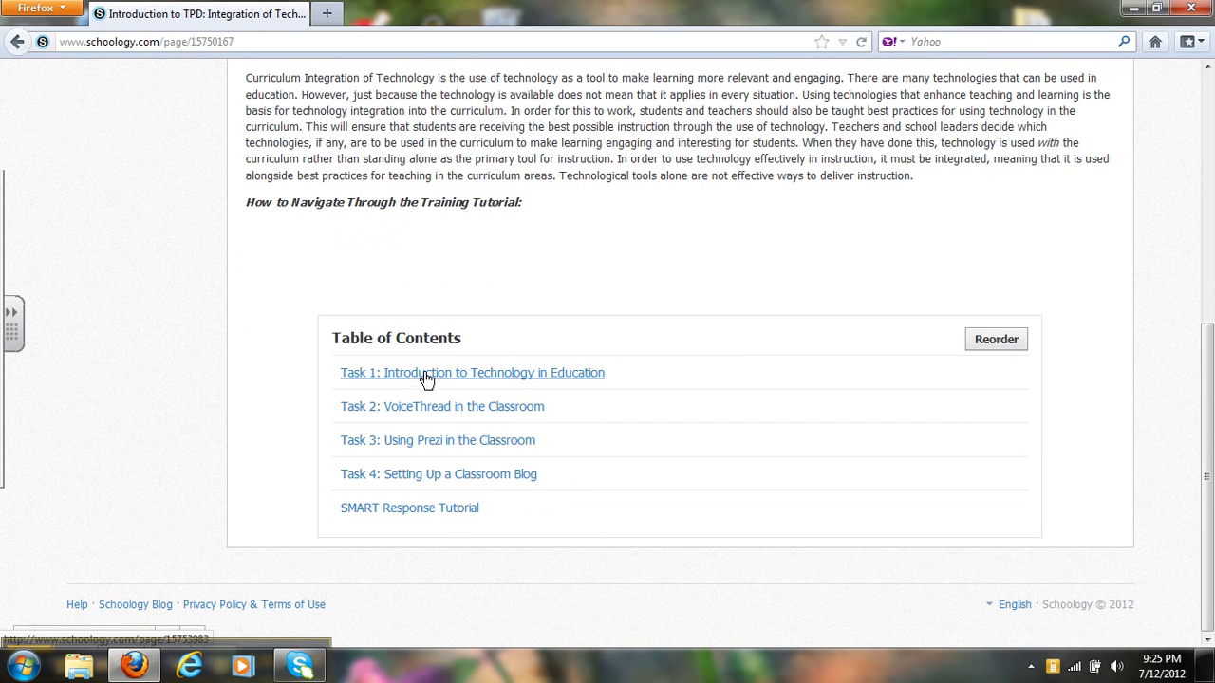
{"action": "mouse_move", "coordinate": [433, 391]}
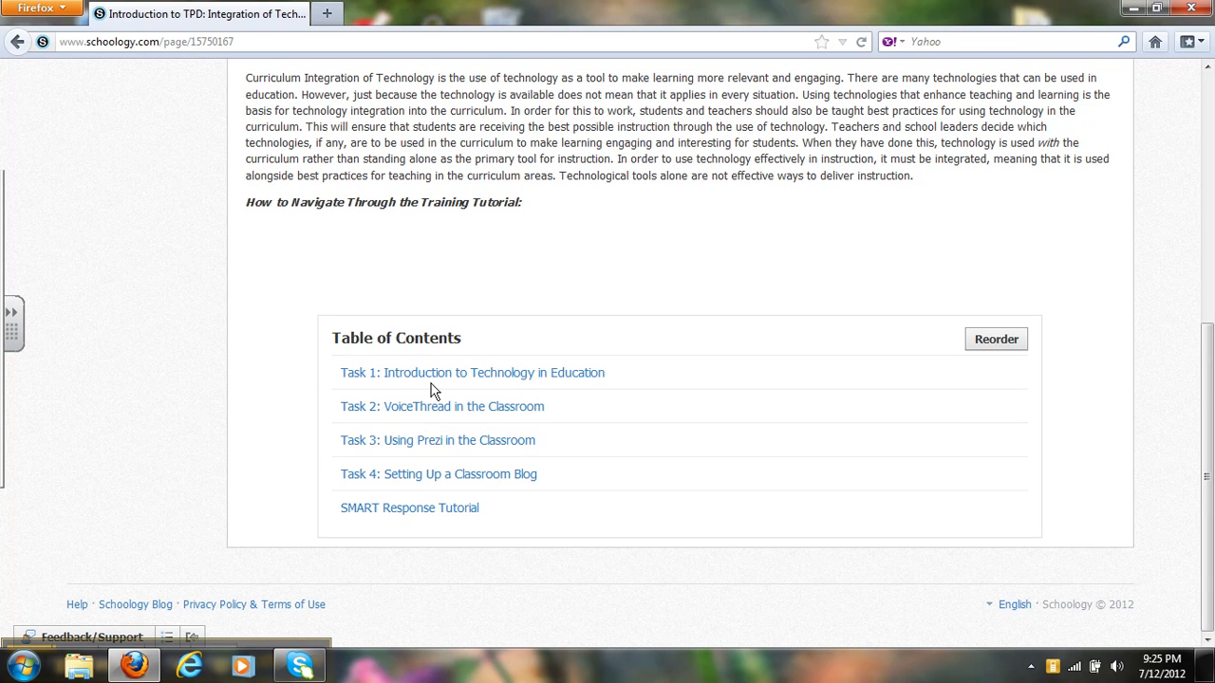
{"action": "mouse_move", "coordinate": [945, 367]}
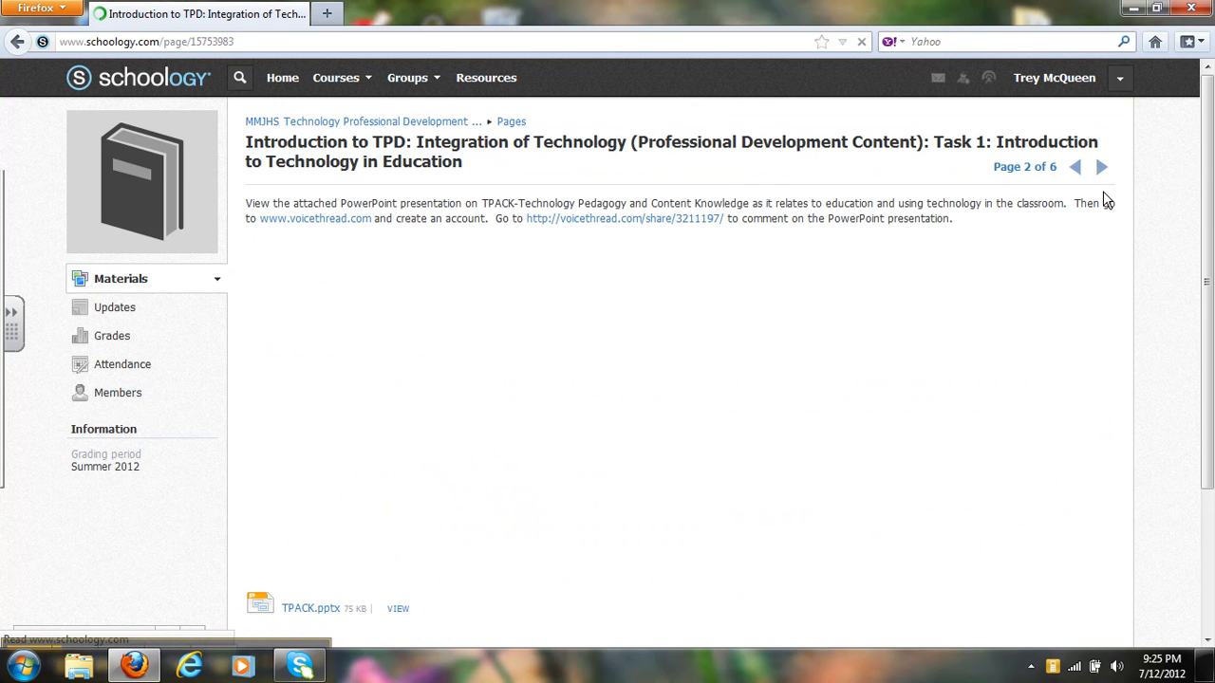
Page through Task 1 and the Task 2 VoiceThread page, return to page 1, then move to the next course item.
{"action": "left_click", "coordinate": [1092, 167]}
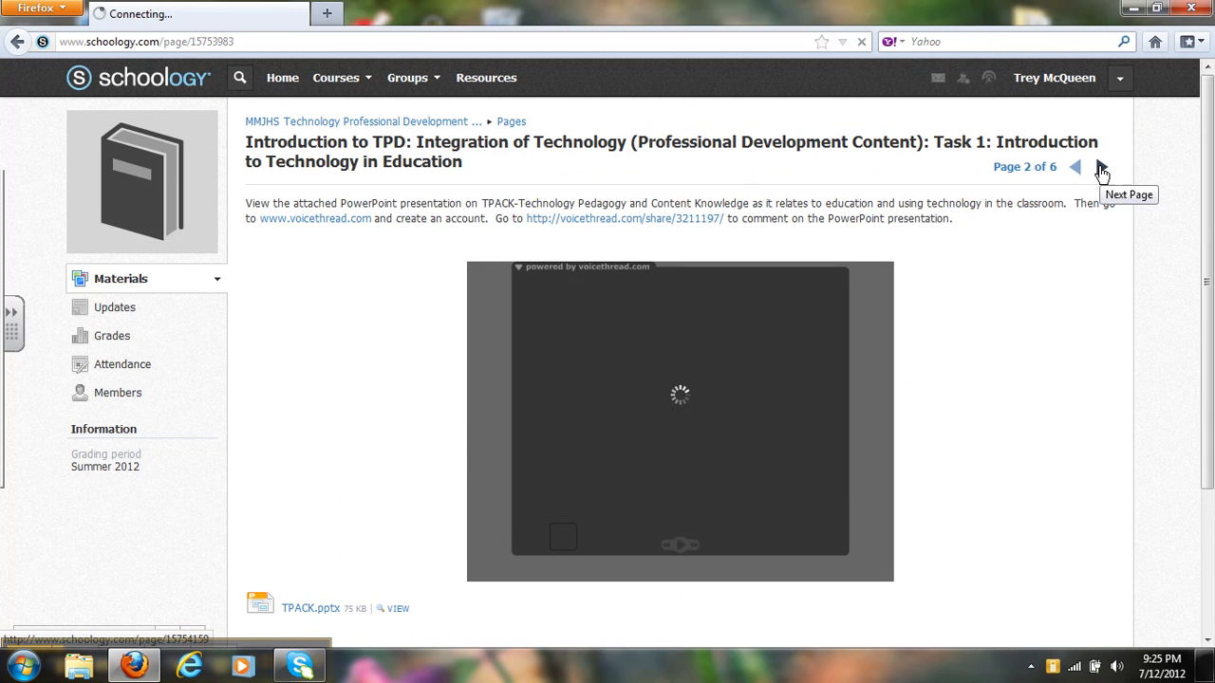
{"action": "left_click", "coordinate": [1083, 167]}
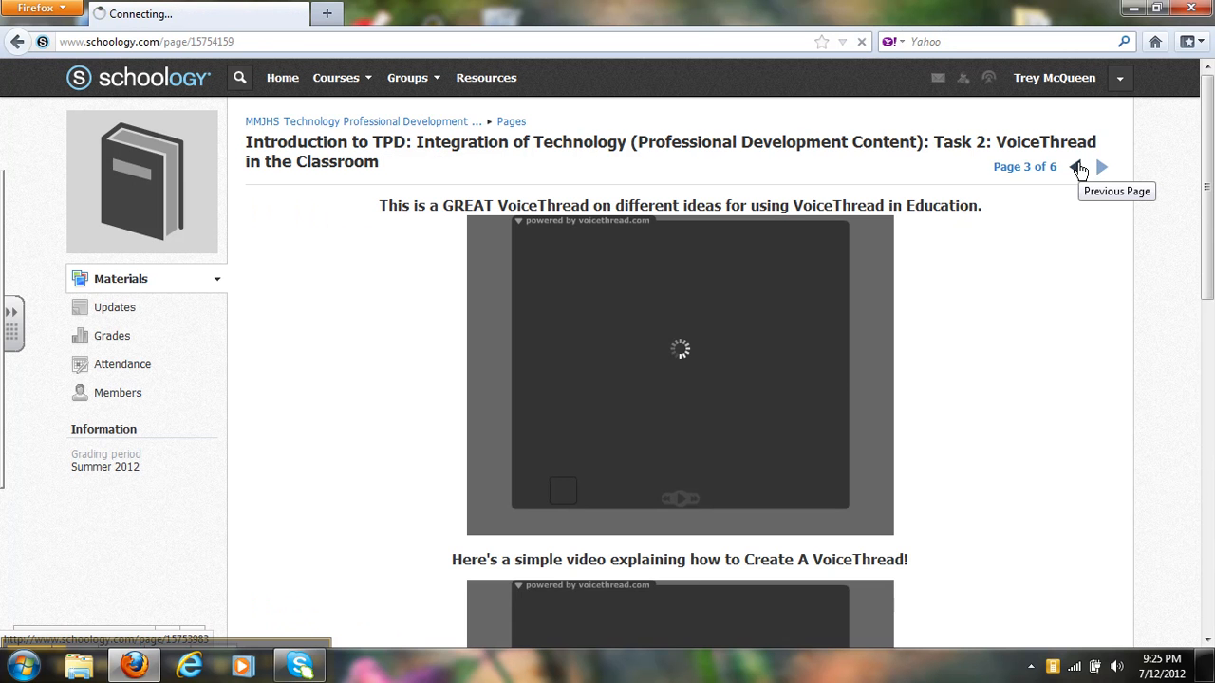
{"action": "left_click", "coordinate": [1078, 167]}
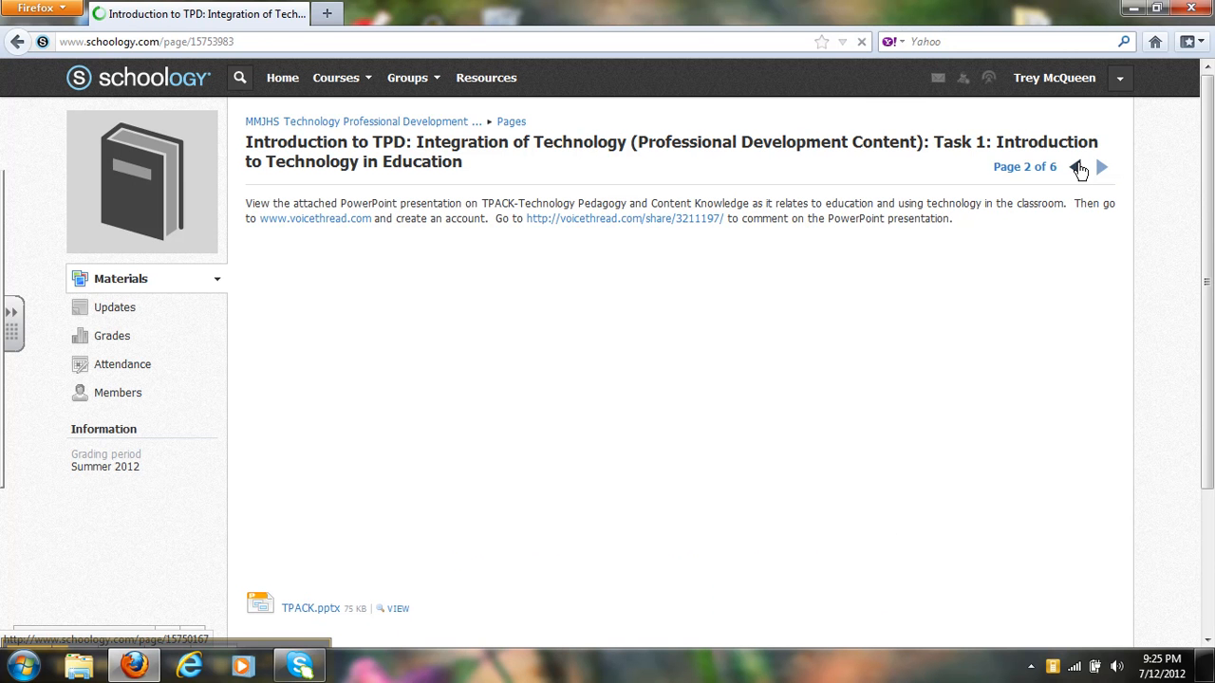
{"action": "left_click", "coordinate": [1082, 167]}
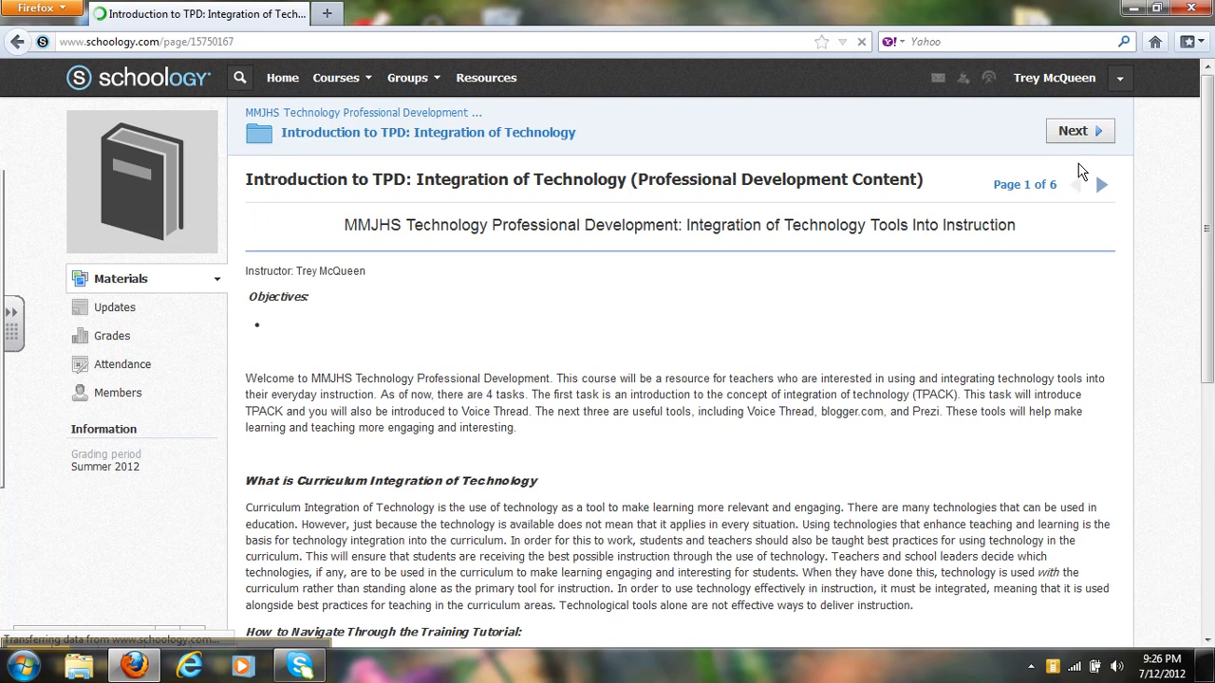
{"action": "mouse_move", "coordinate": [1067, 133]}
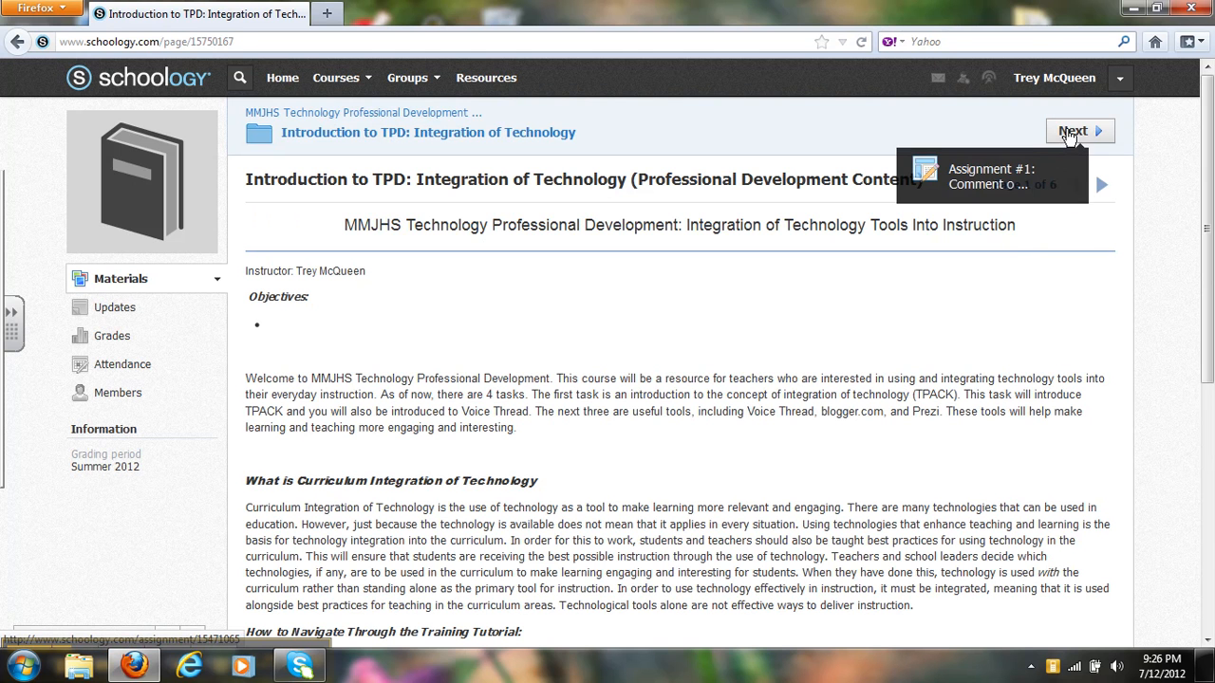
{"action": "left_click", "coordinate": [1075, 131]}
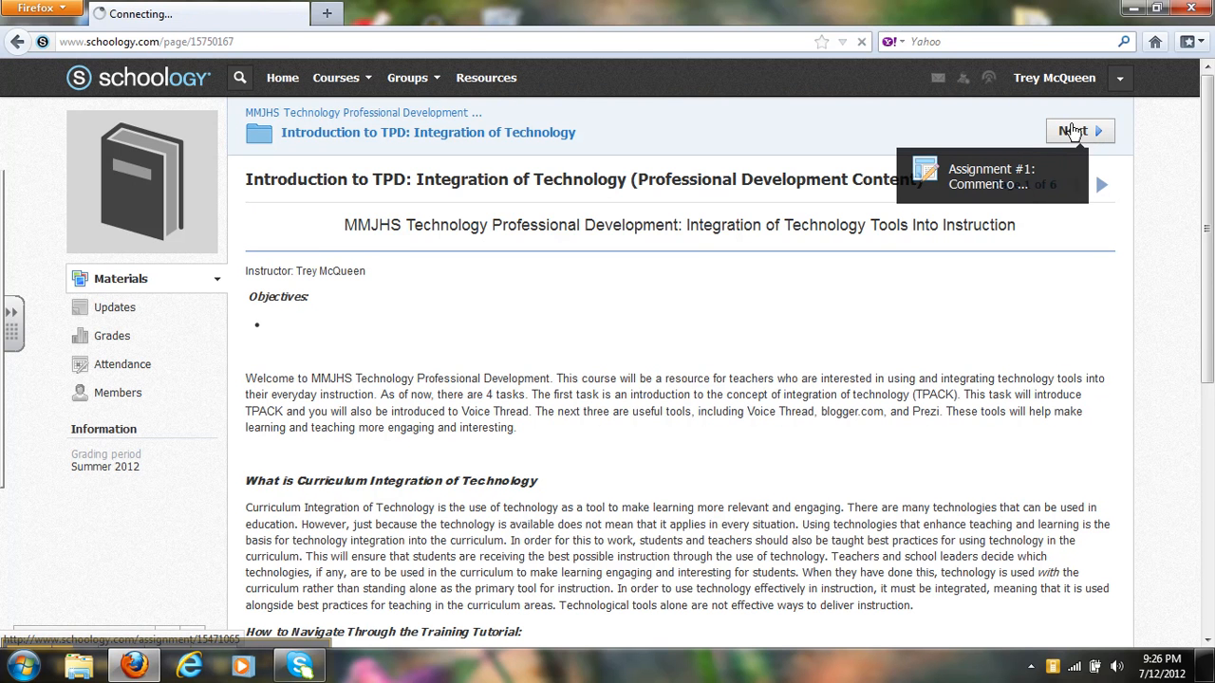
Open Assignment #1: Comment on VoiceThread and start a submission from its Dropbox.
{"action": "left_click", "coordinate": [1071, 129]}
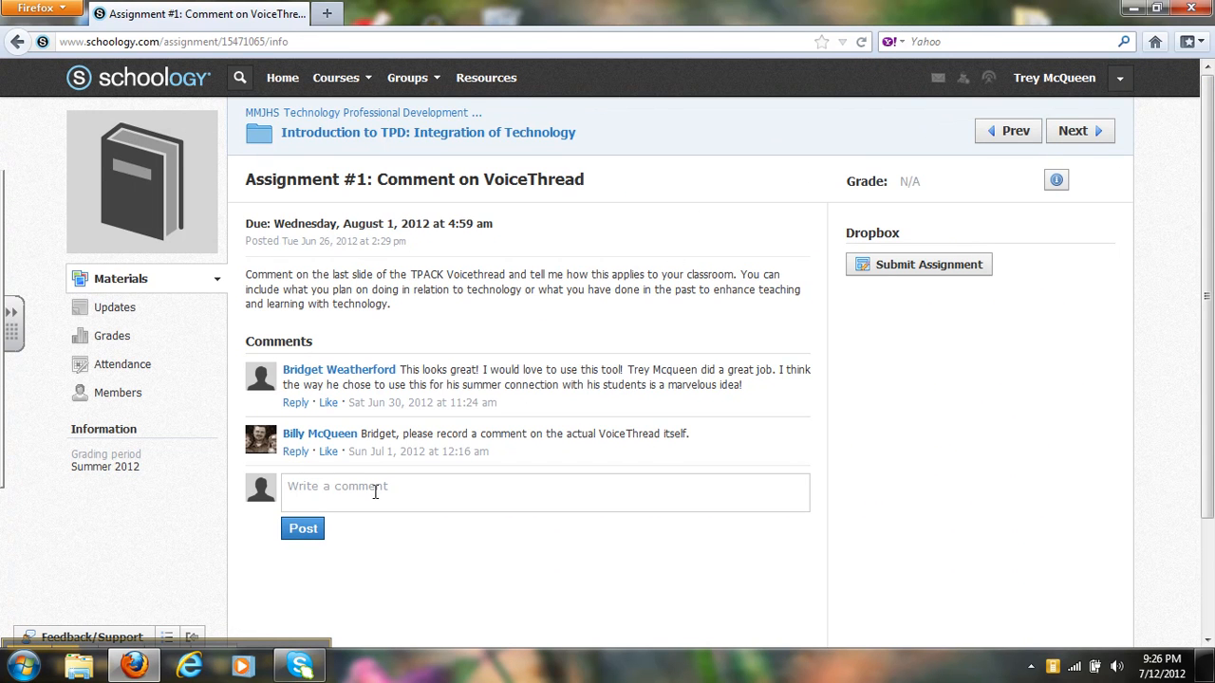
{"action": "mouse_move", "coordinate": [369, 498]}
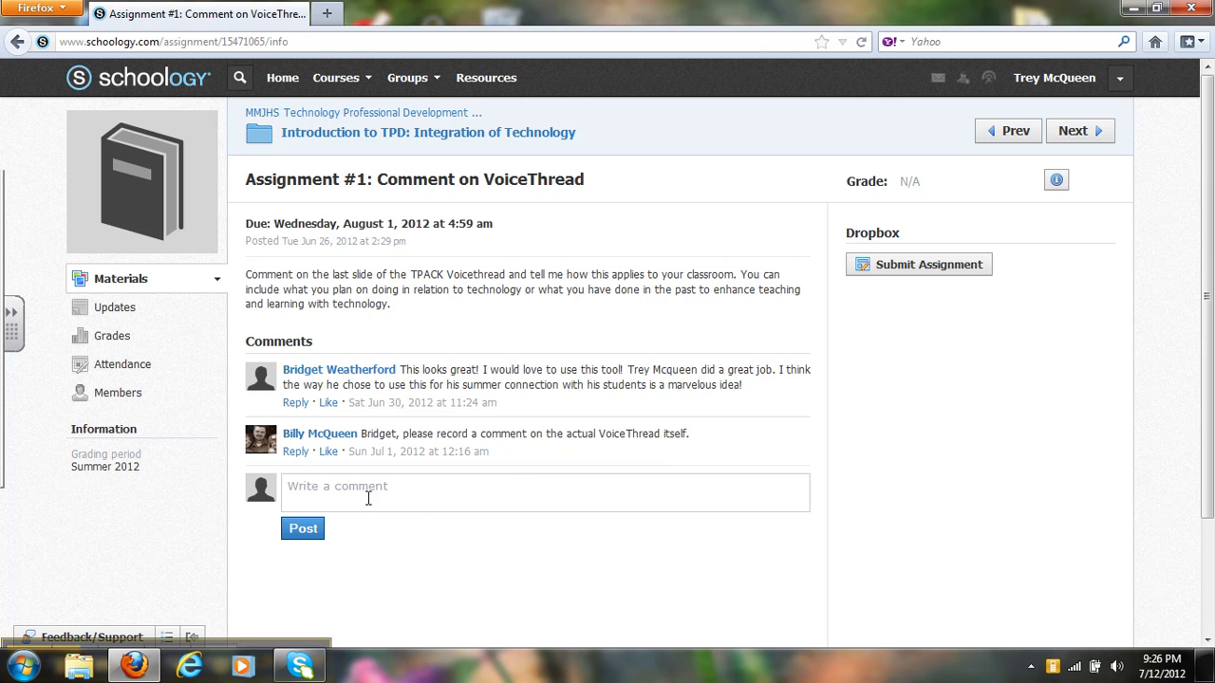
{"action": "left_click", "coordinate": [927, 264]}
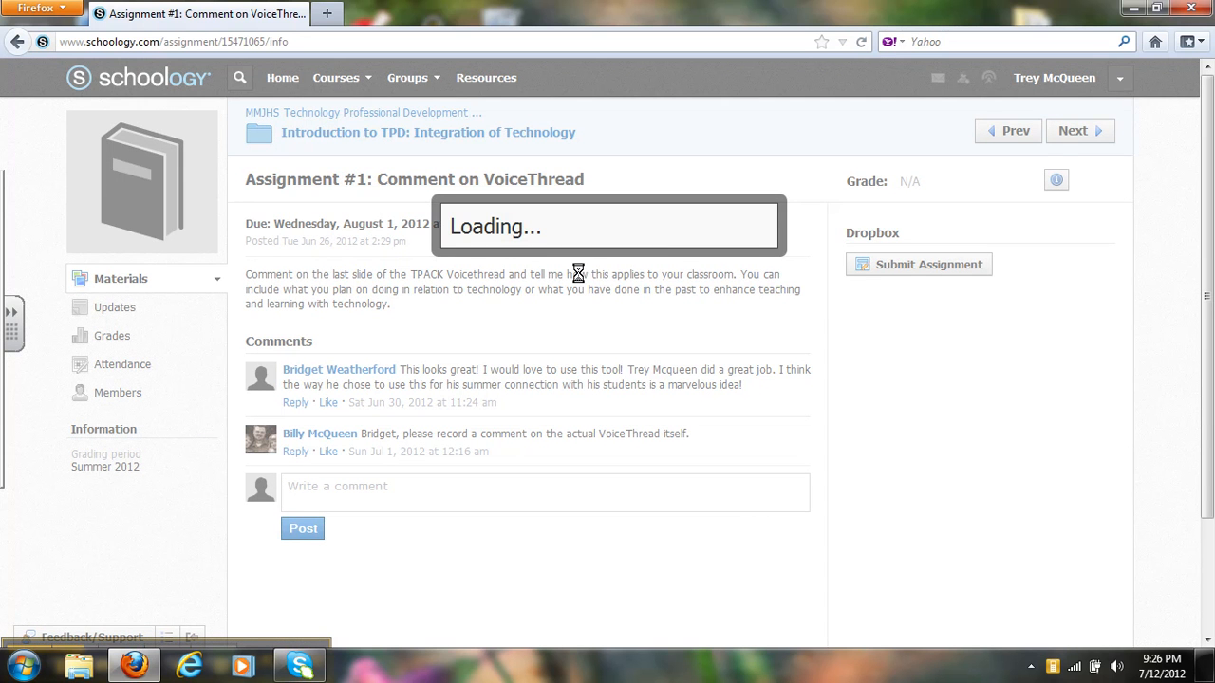
Review the submission dialog's Upload, Create and Resources options, then cancel without submitting.
{"action": "left_click", "coordinate": [919, 264]}
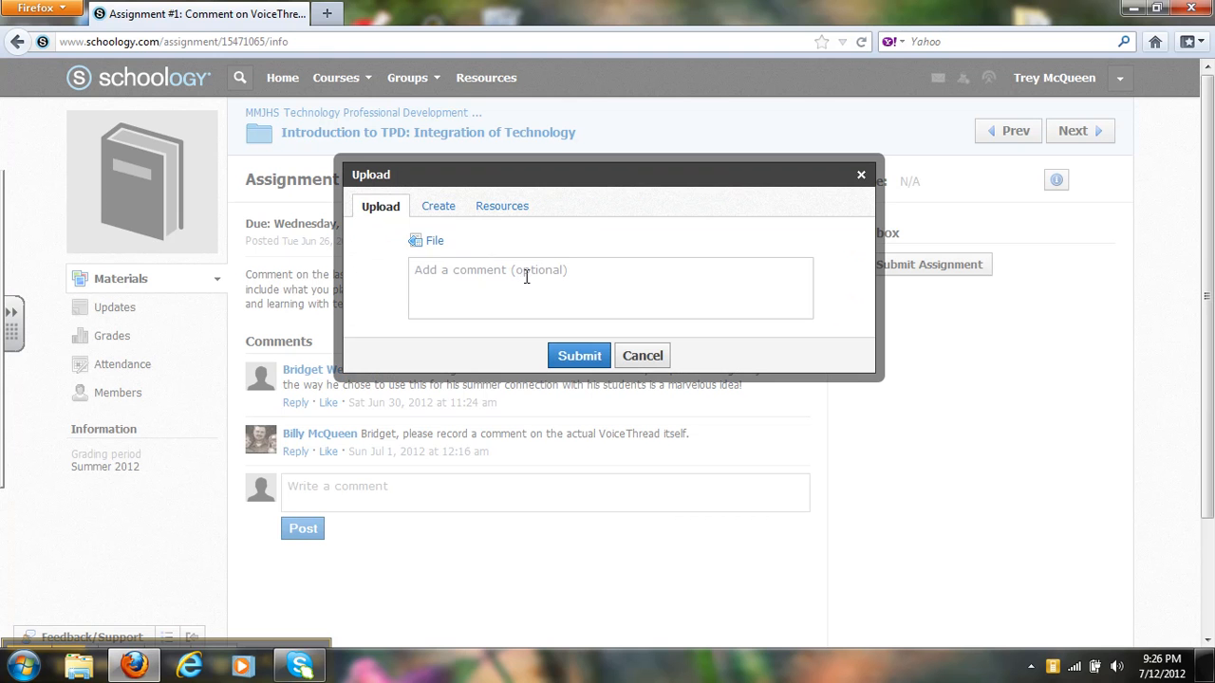
{"action": "mouse_move", "coordinate": [520, 277]}
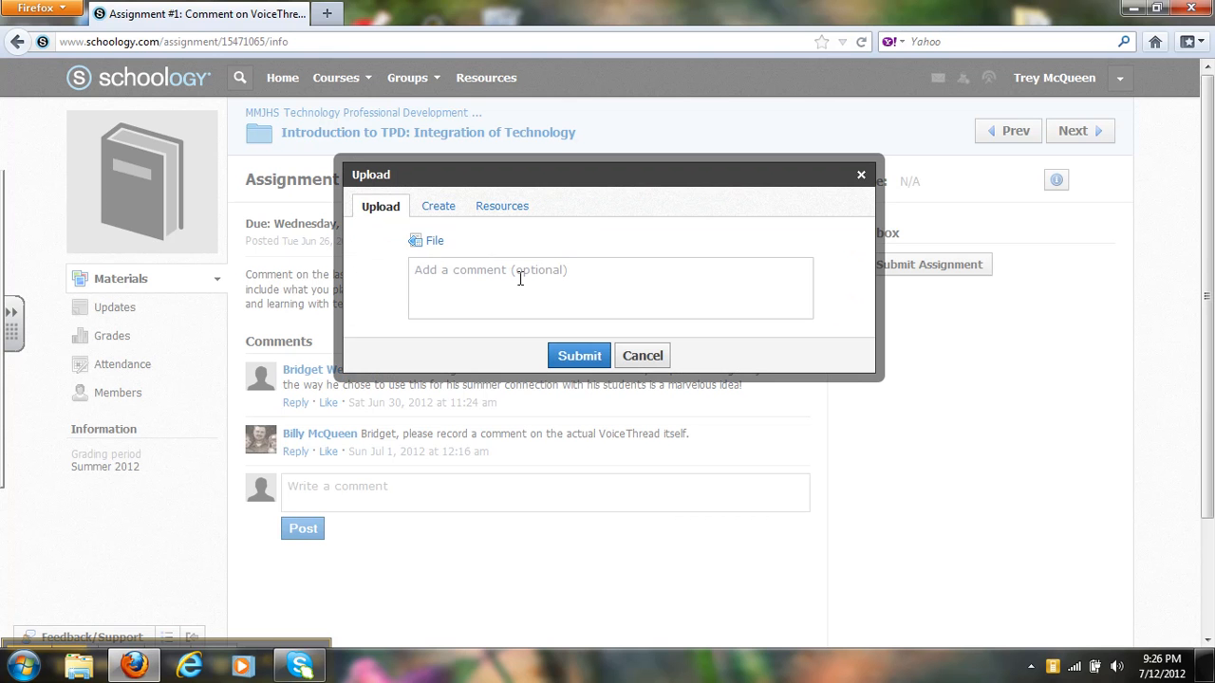
{"action": "mouse_move", "coordinate": [537, 311]}
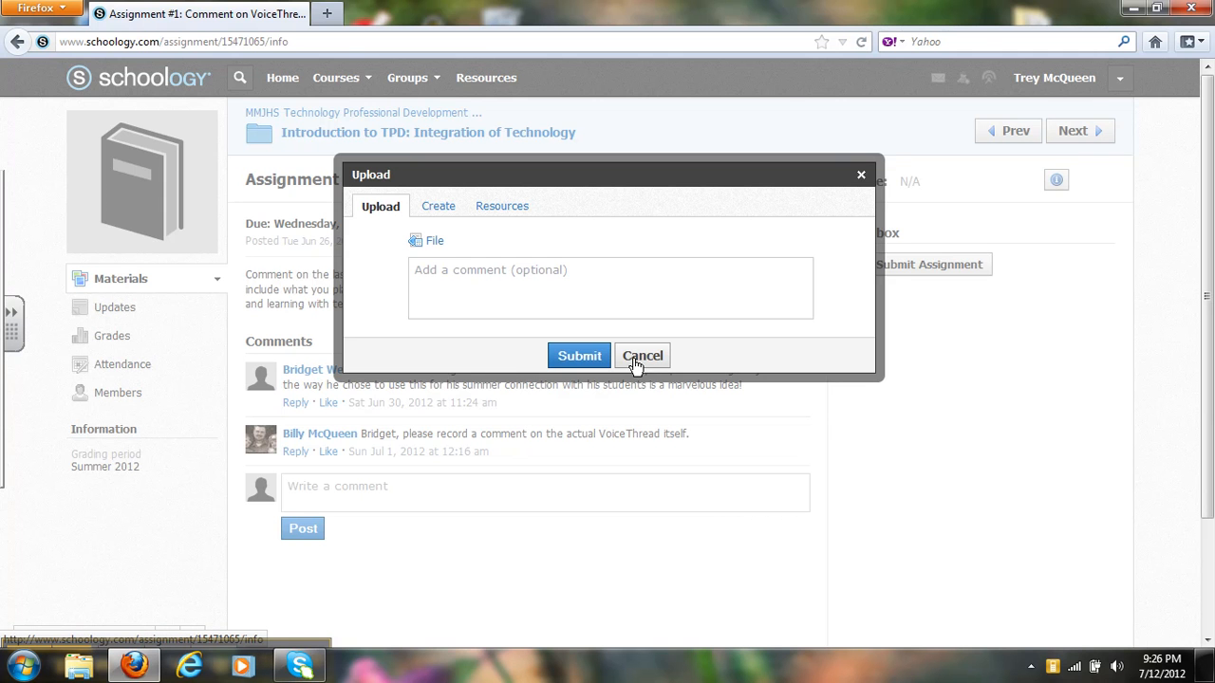
{"action": "left_click", "coordinate": [642, 355]}
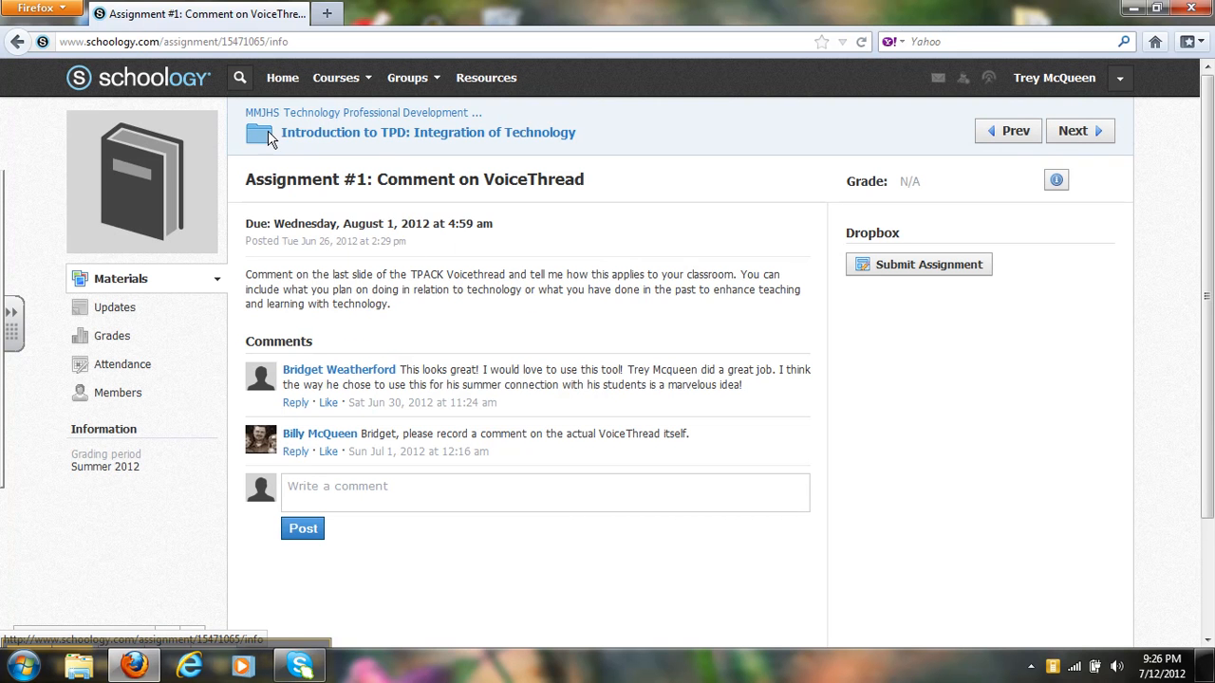
Return to the Introduction to TPD folder and open the empty Support and Discussions Forum.
{"action": "left_click", "coordinate": [429, 133]}
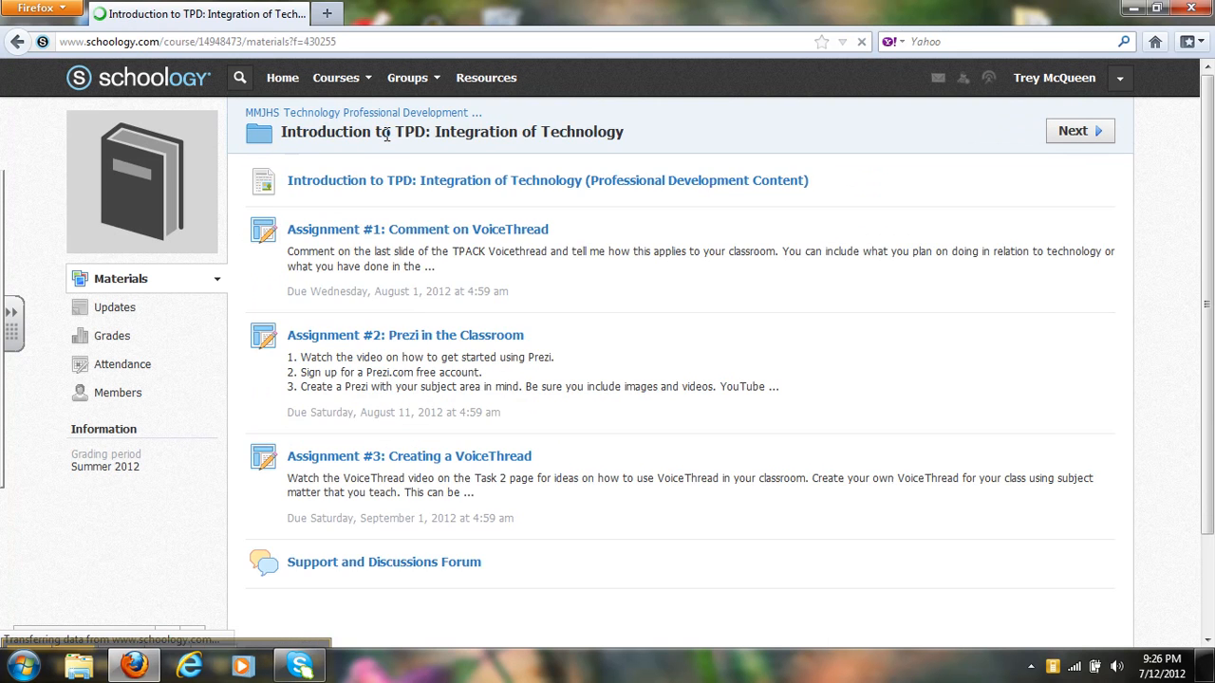
{"action": "left_click", "coordinate": [384, 562]}
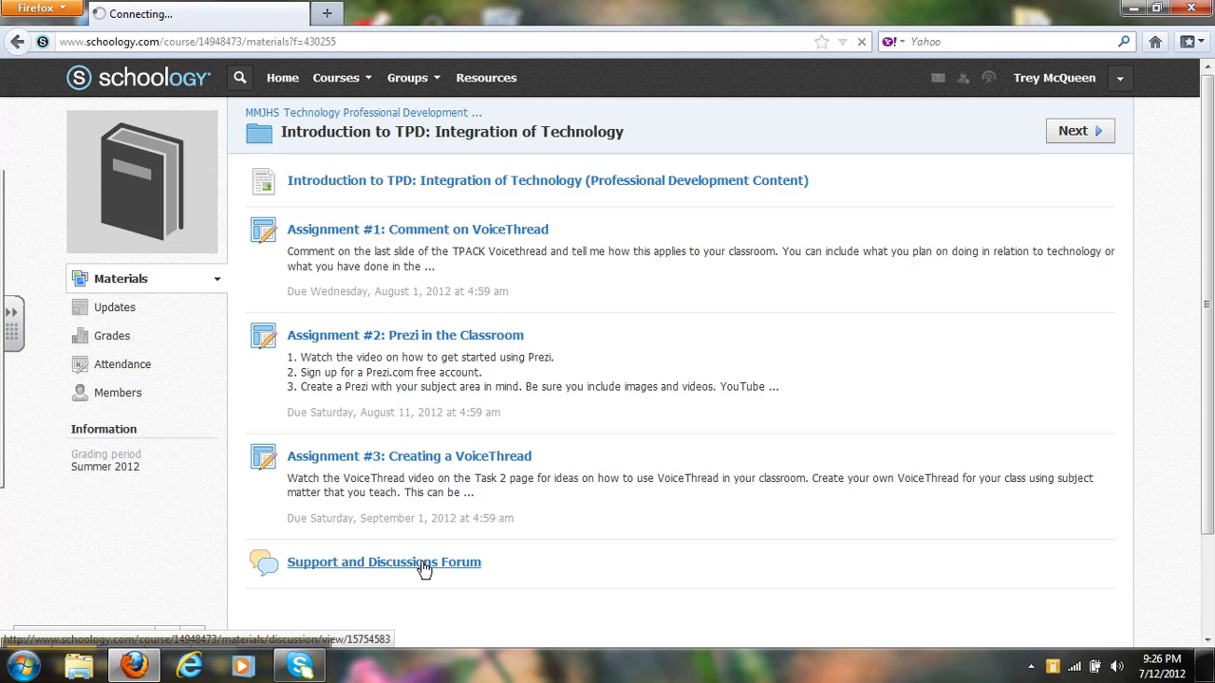
{"action": "left_click", "coordinate": [384, 561]}
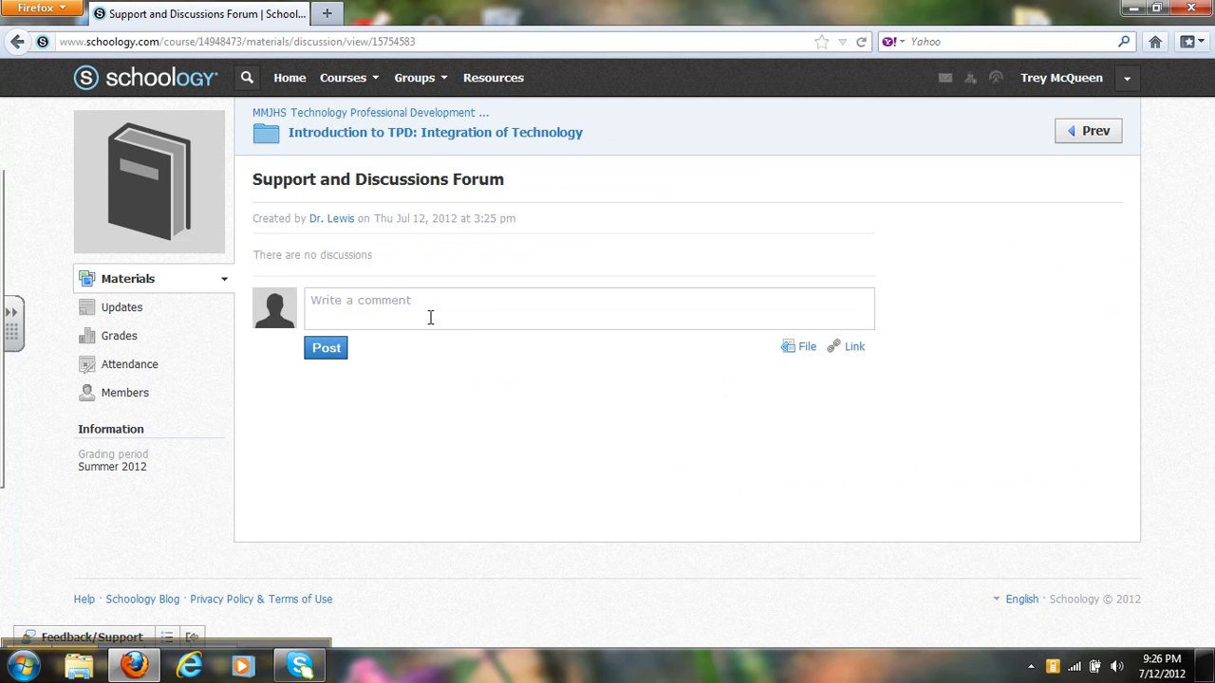
{"action": "mouse_move", "coordinate": [955, 308]}
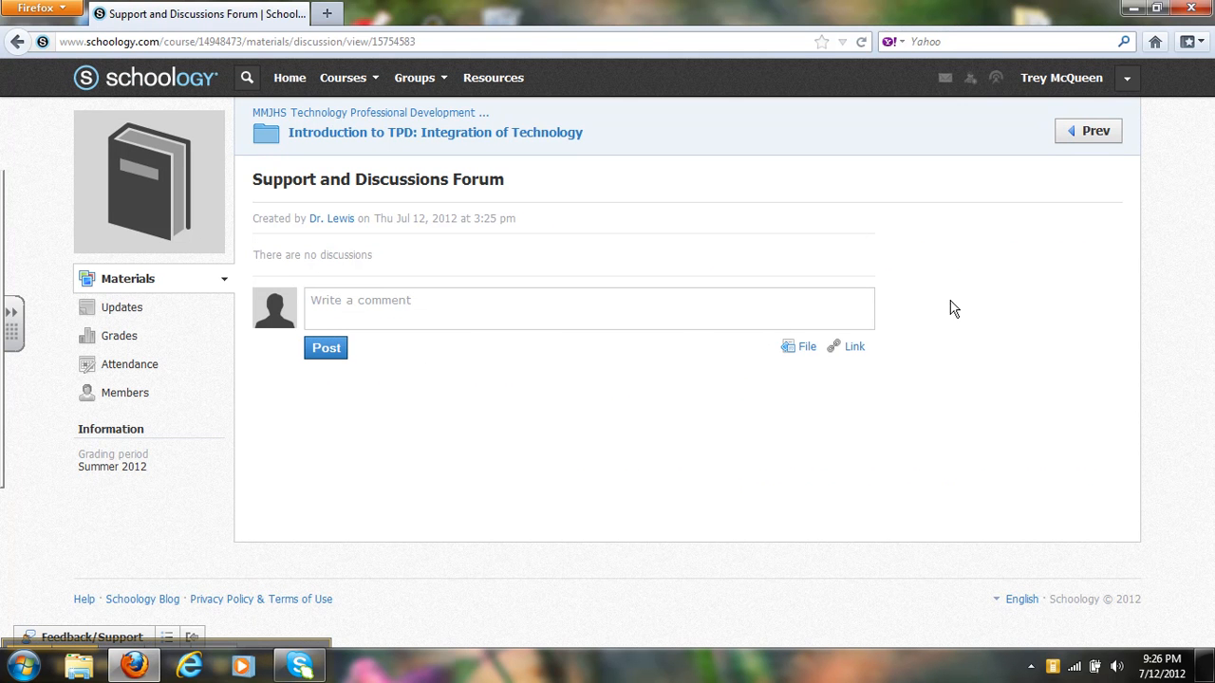
{"action": "mouse_move", "coordinate": [497, 387]}
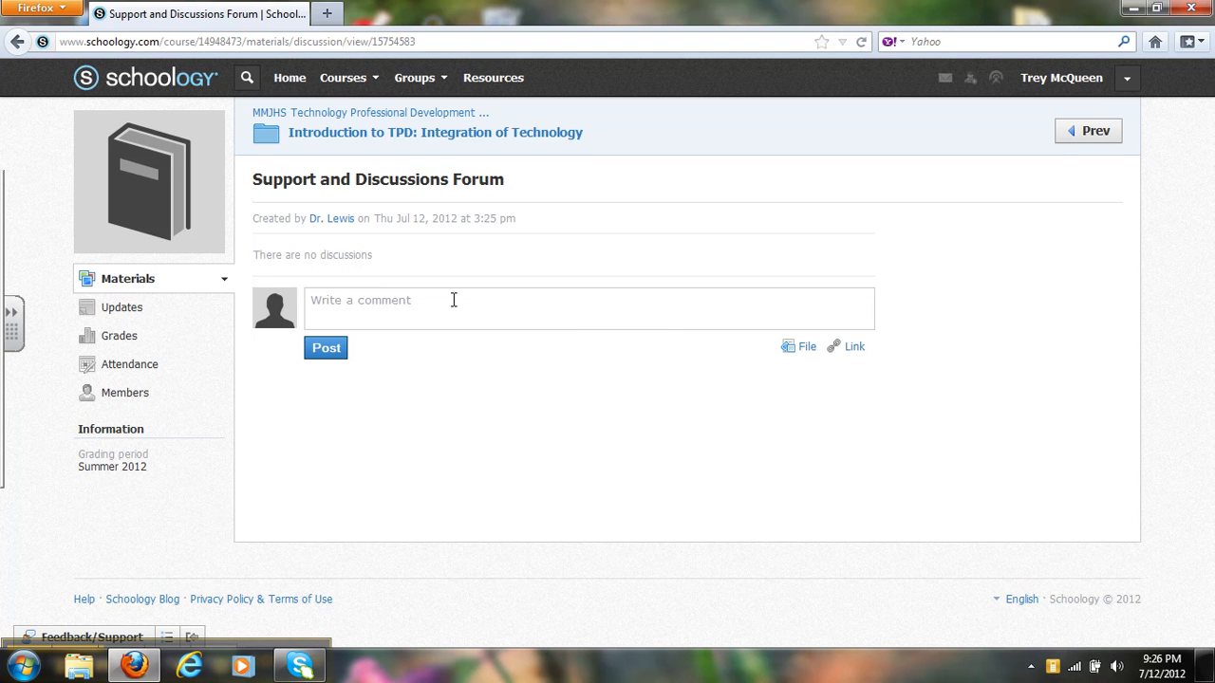
{"action": "mouse_move", "coordinate": [1088, 131]}
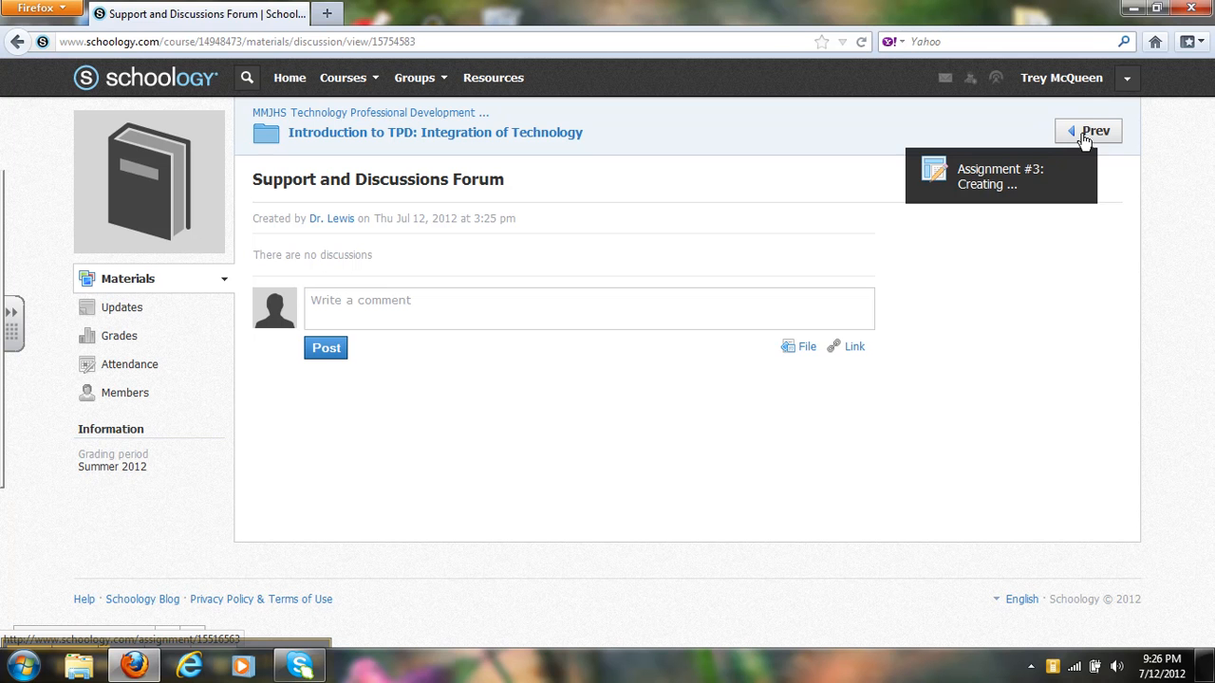
Go back to Assignment #3: Creating a VoiceThread and scroll through its instructions and dropbox.
{"action": "left_click", "coordinate": [1088, 129]}
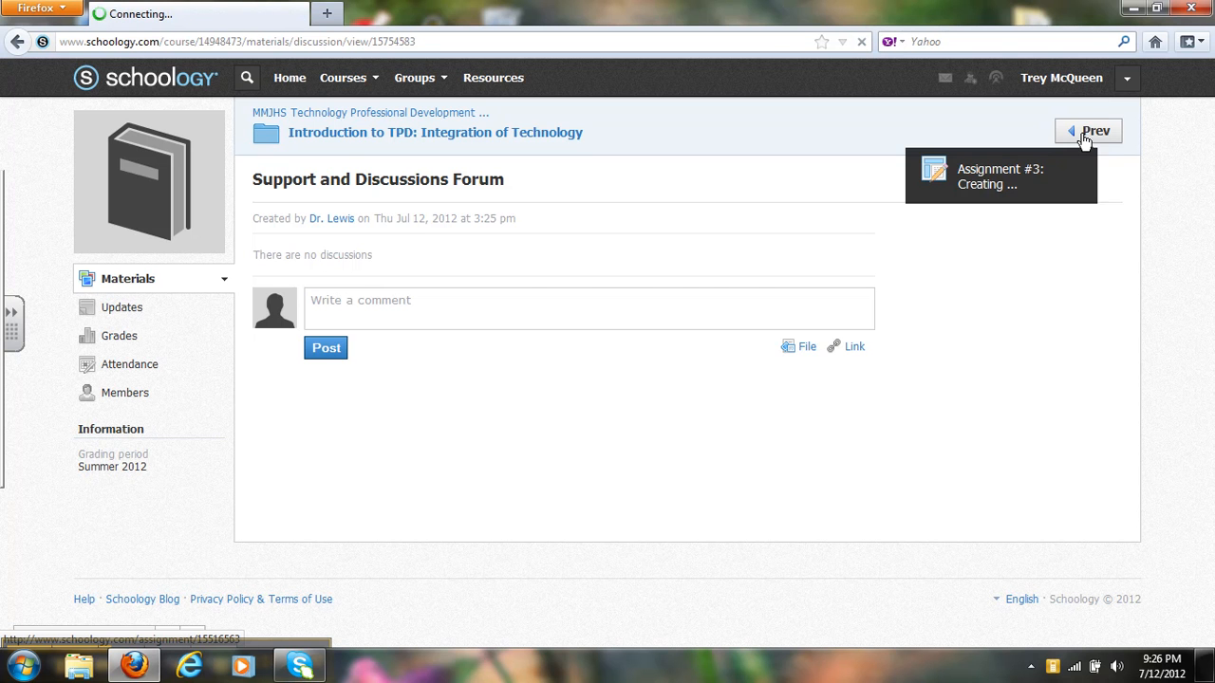
{"action": "left_click", "coordinate": [1090, 129]}
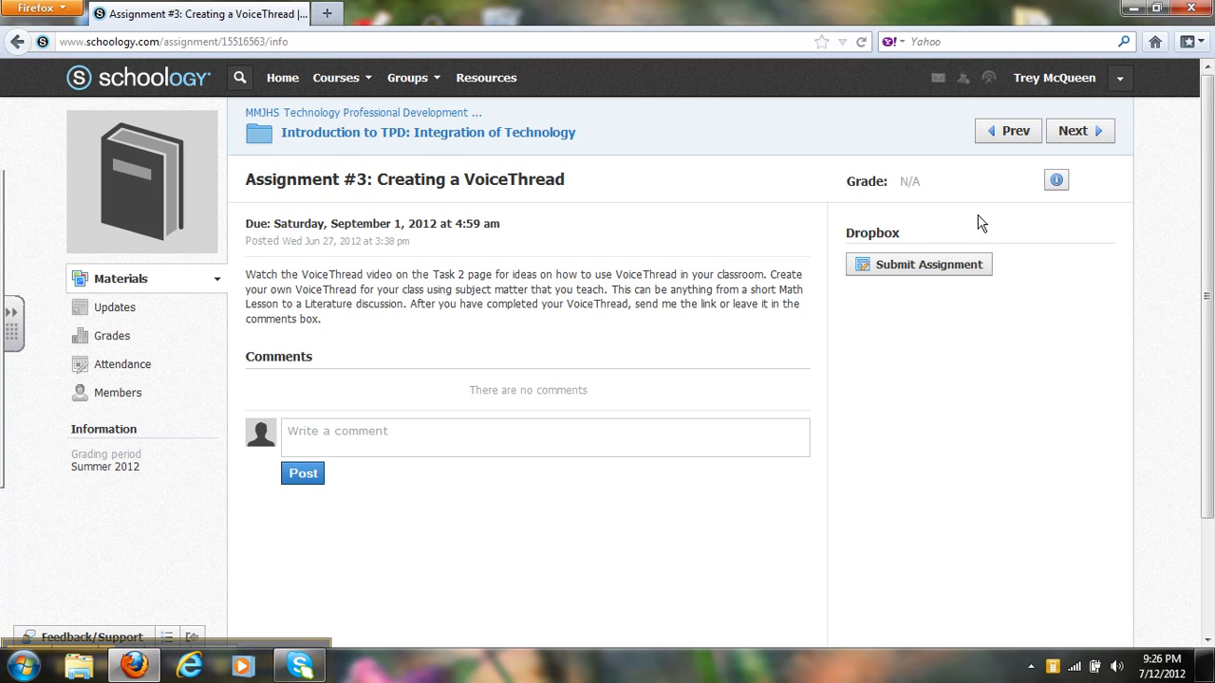
{"action": "scroll", "scroll_direction": "down", "scroll_amount": 3}
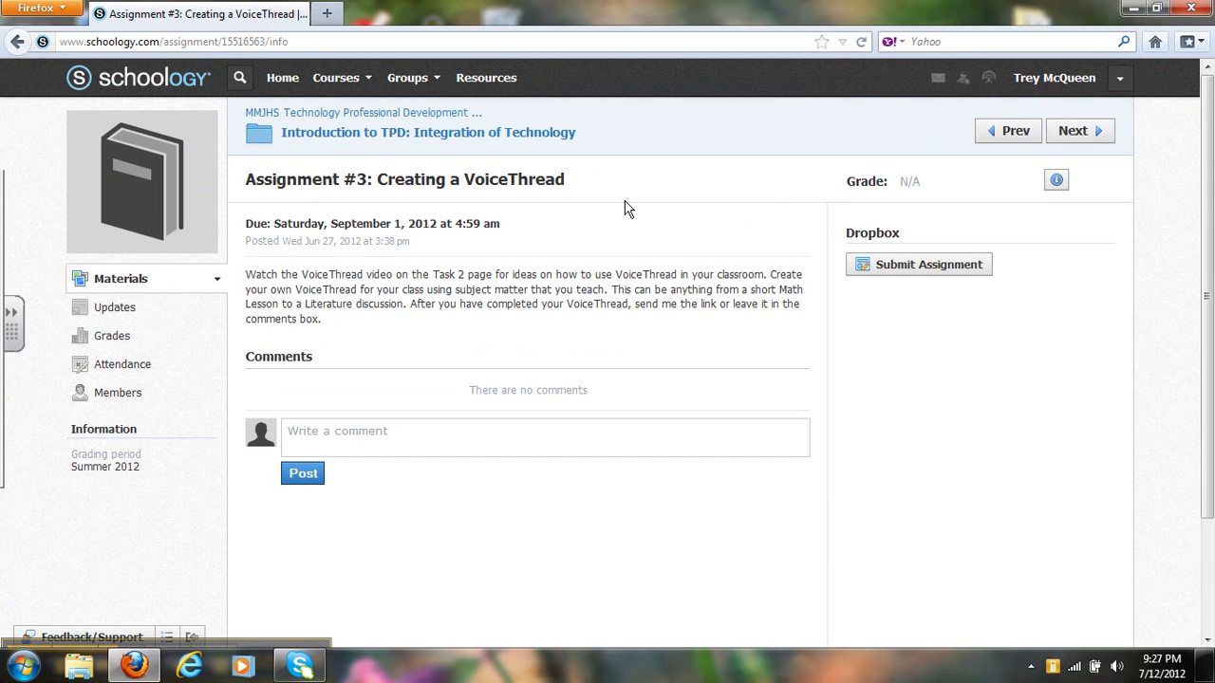
{"action": "mouse_move", "coordinate": [619, 207]}
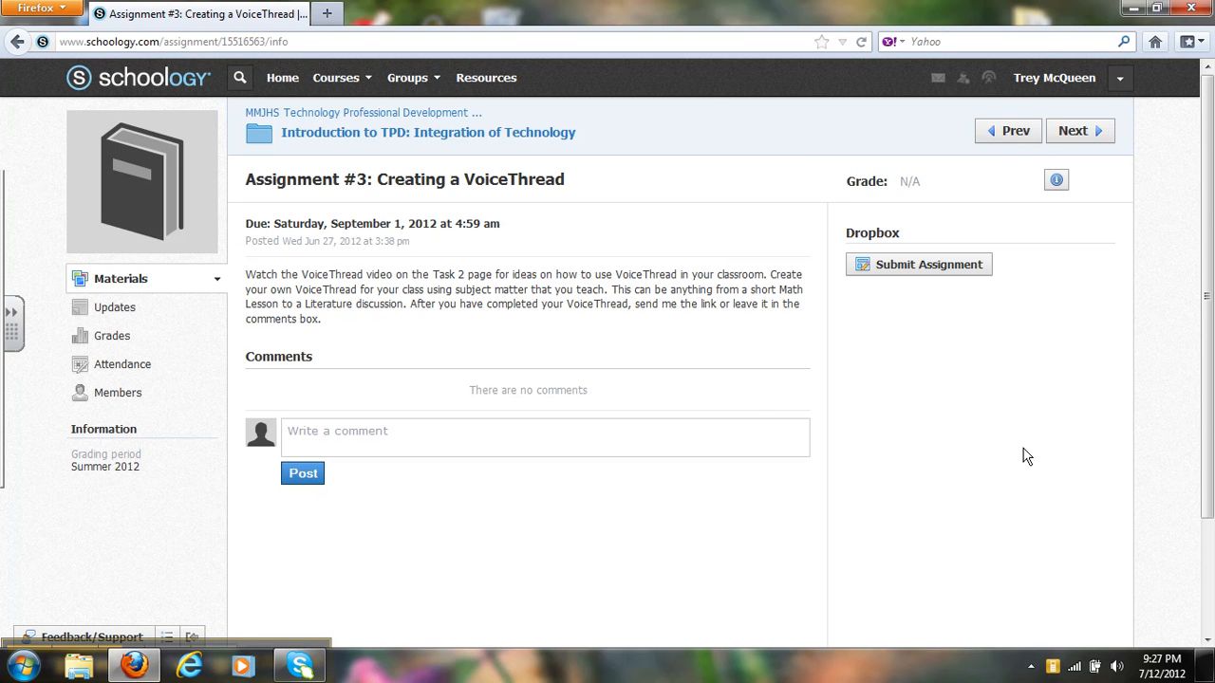
{"action": "mouse_move", "coordinate": [399, 349]}
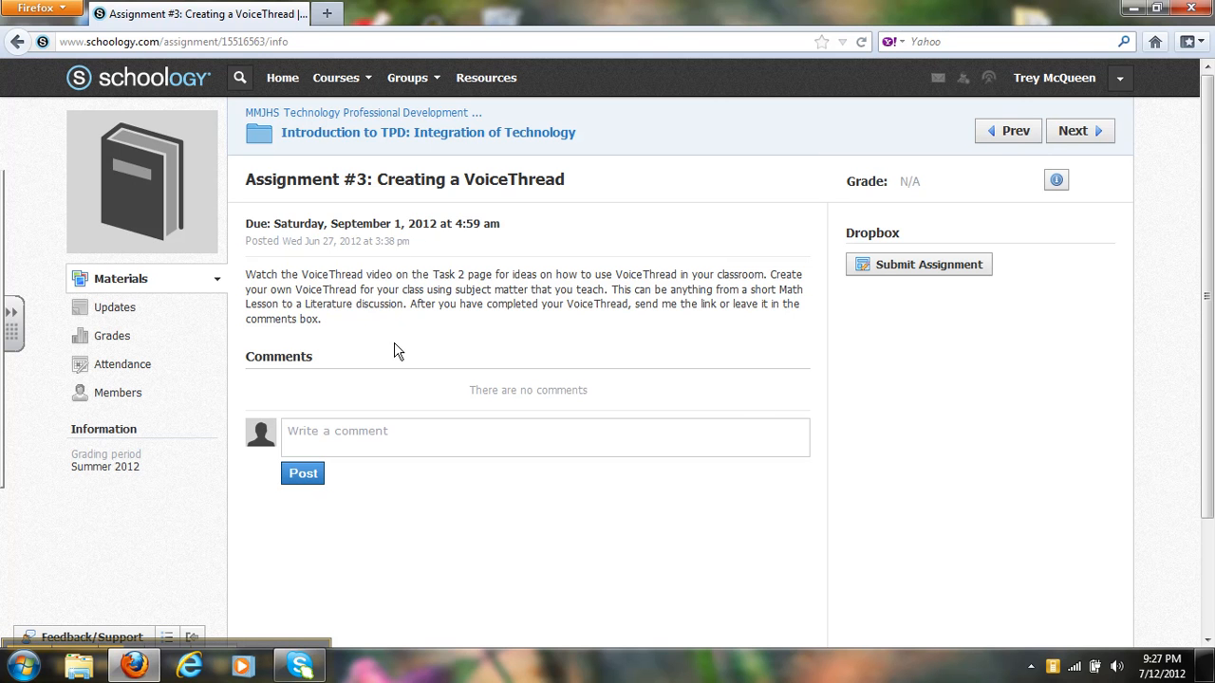
{"action": "mouse_move", "coordinate": [626, 164]}
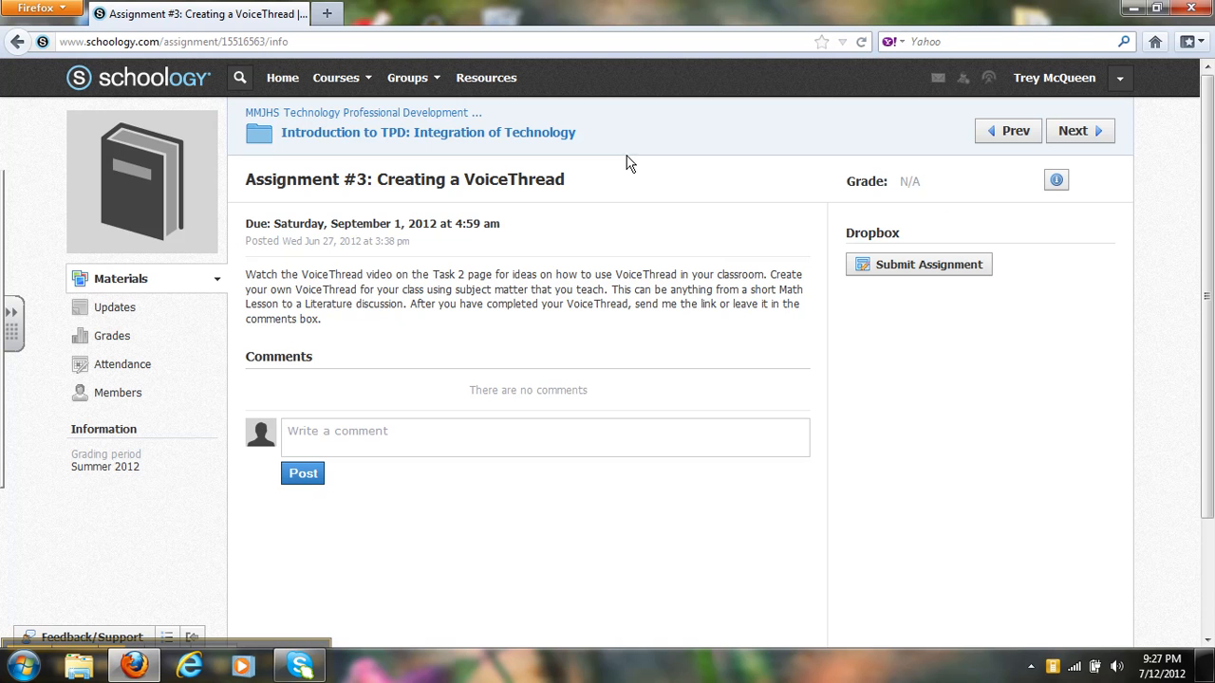
{"action": "mouse_move", "coordinate": [769, 328]}
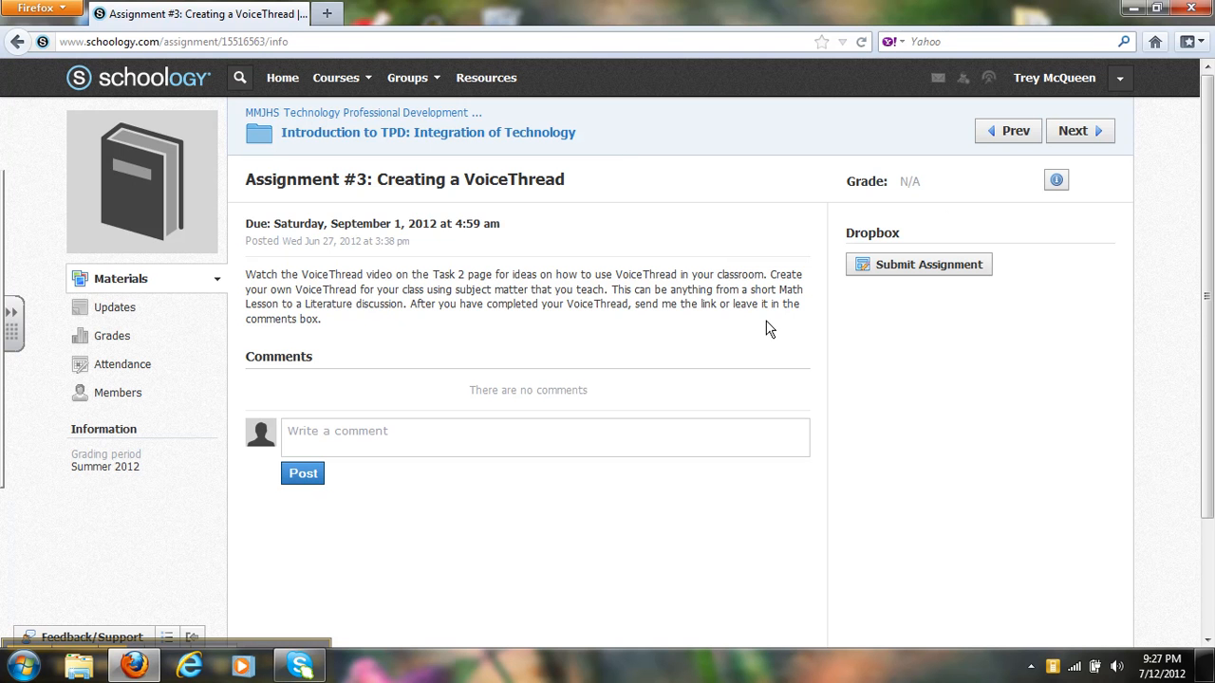
{"action": "mouse_move", "coordinate": [129, 603]}
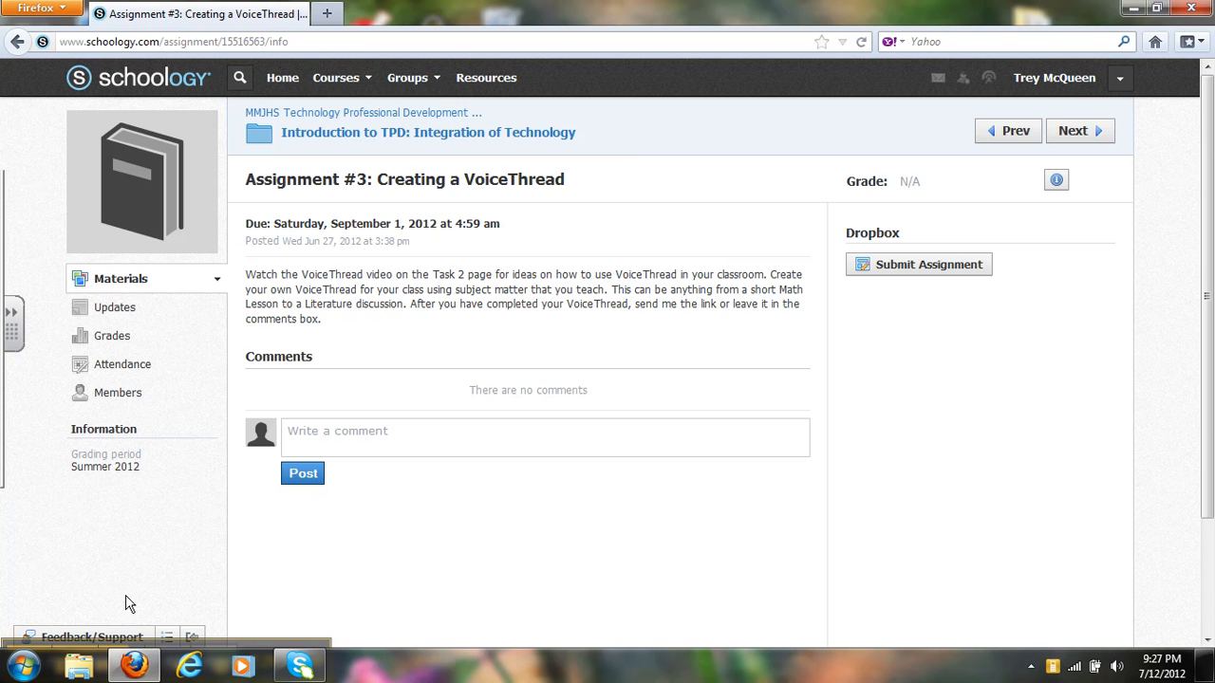